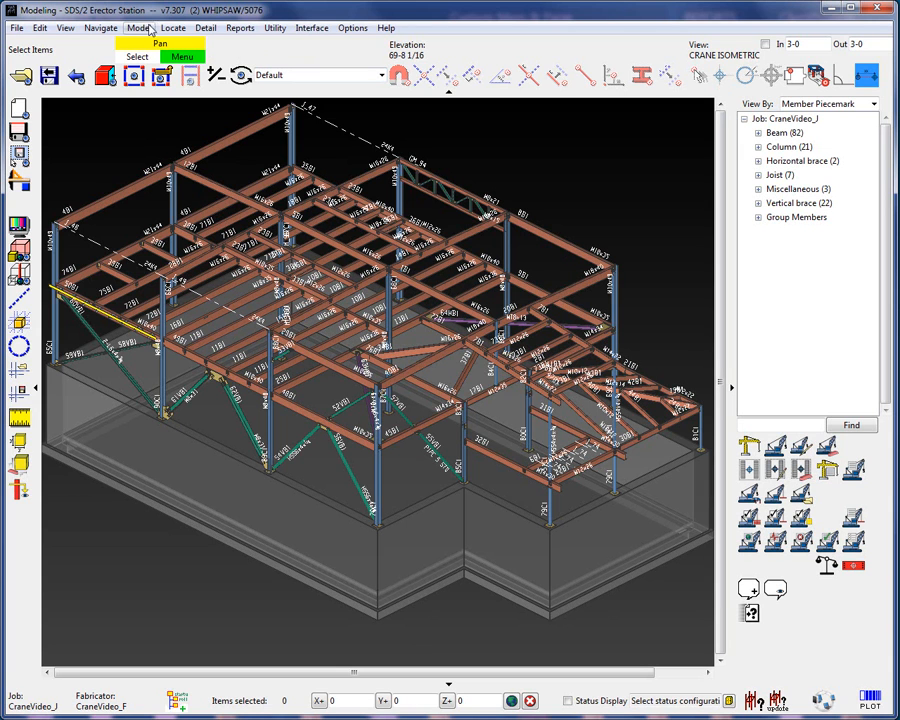
Bring up Status Display Settings from the model view's right-click menu.
{"action": "left_click", "coordinate": [140, 28]}
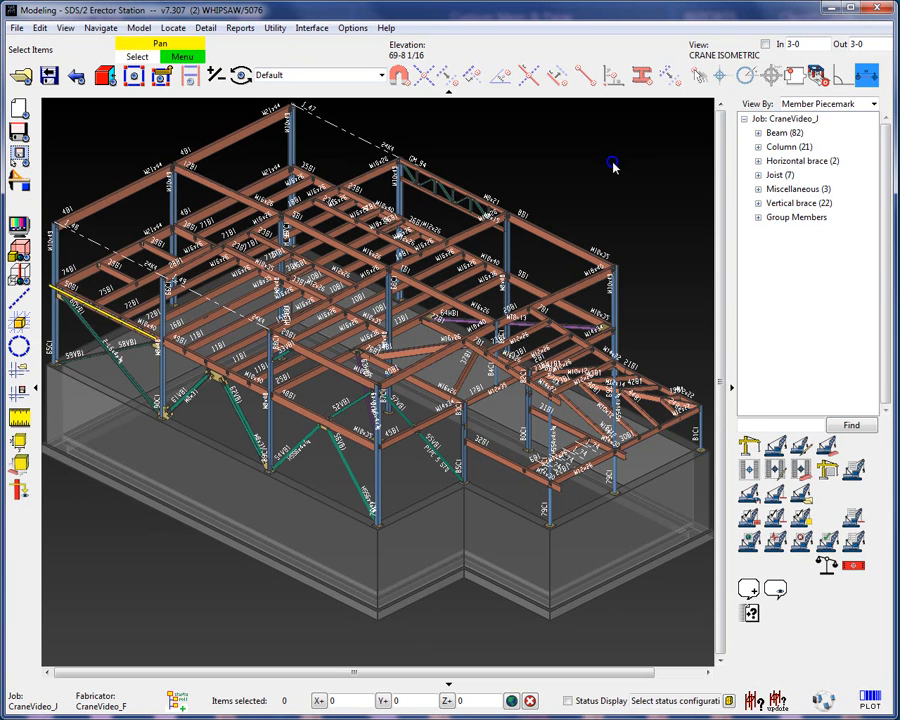
{"action": "right_click", "coordinate": [612, 166]}
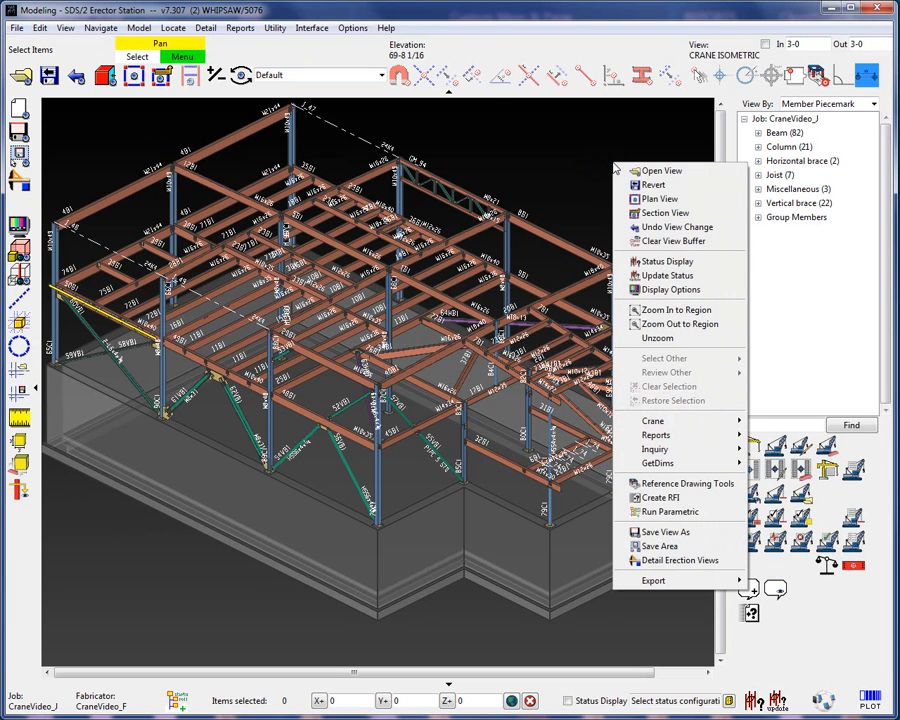
{"action": "left_click", "coordinate": [668, 260]}
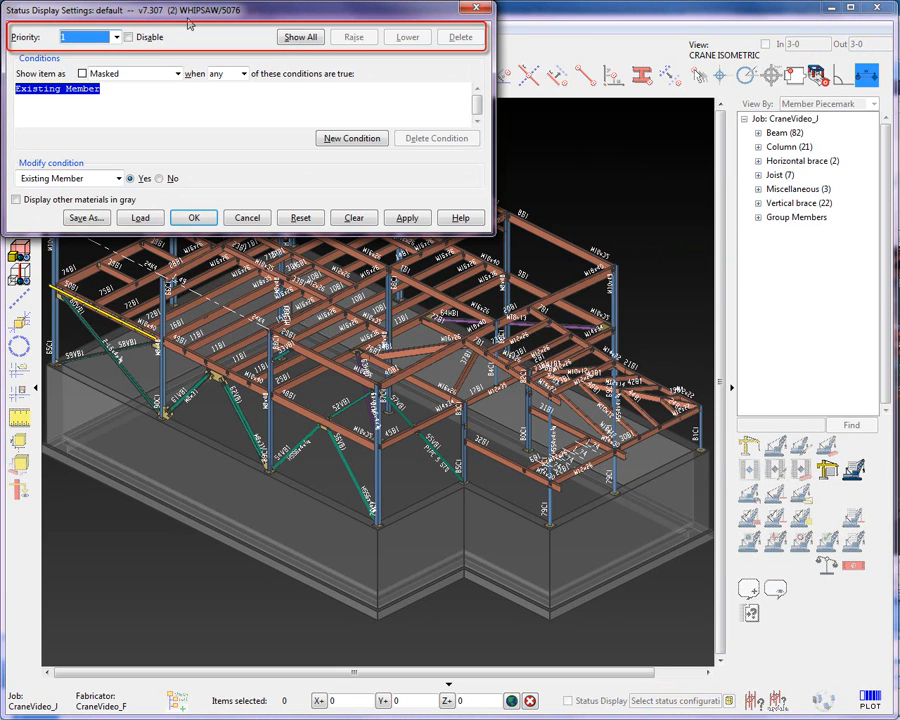
Review the condition priority levels, listing priority 1 and a new priority.
{"action": "left_click", "coordinate": [114, 36]}
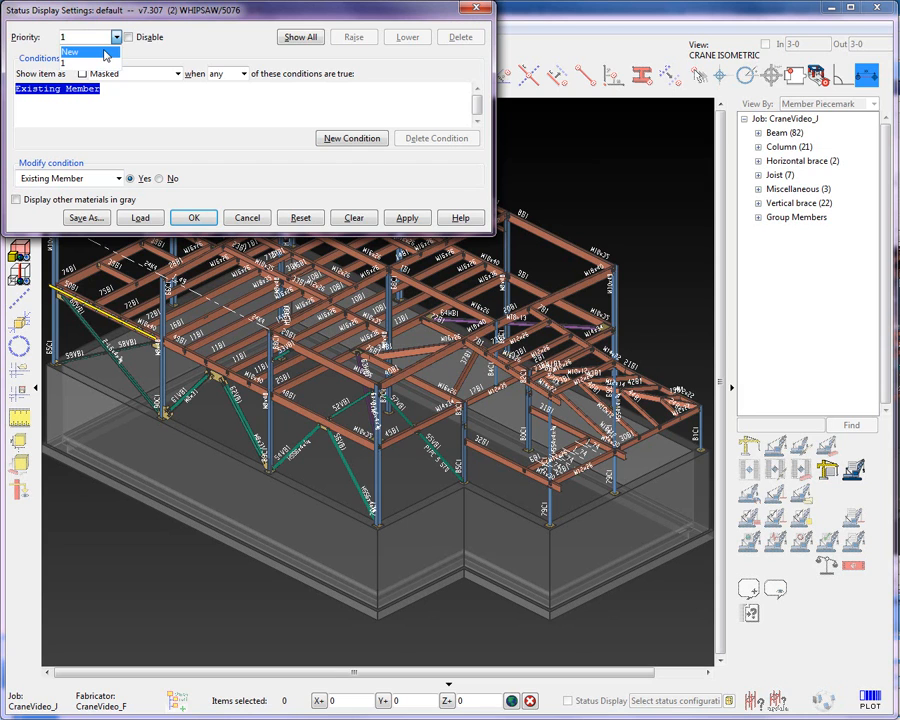
{"action": "mouse_move", "coordinate": [232, 36]}
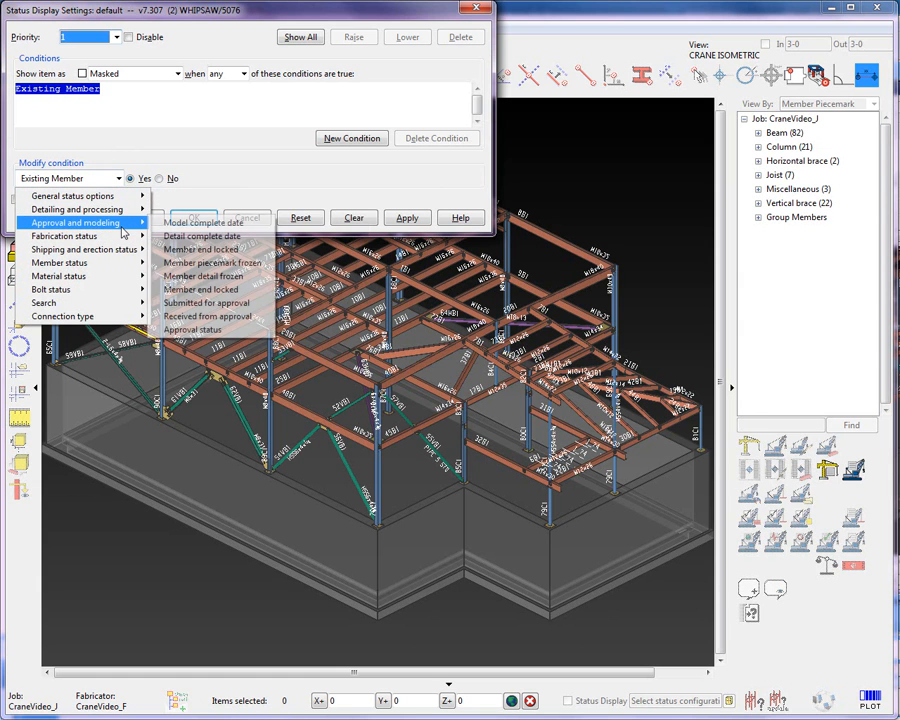
{"action": "mouse_move", "coordinate": [84, 248]}
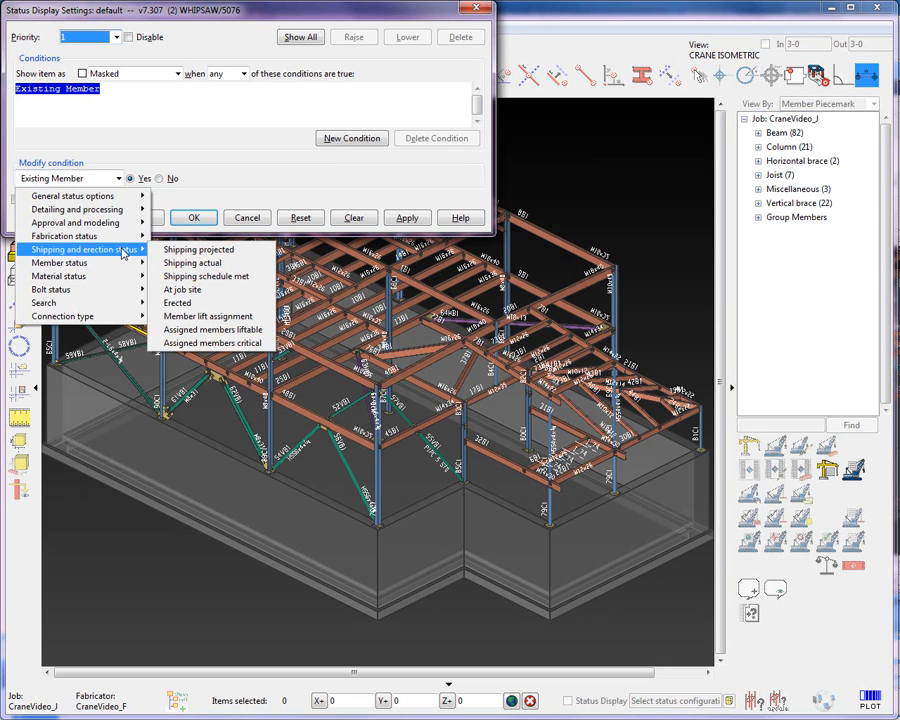
{"action": "mouse_move", "coordinate": [212, 316]}
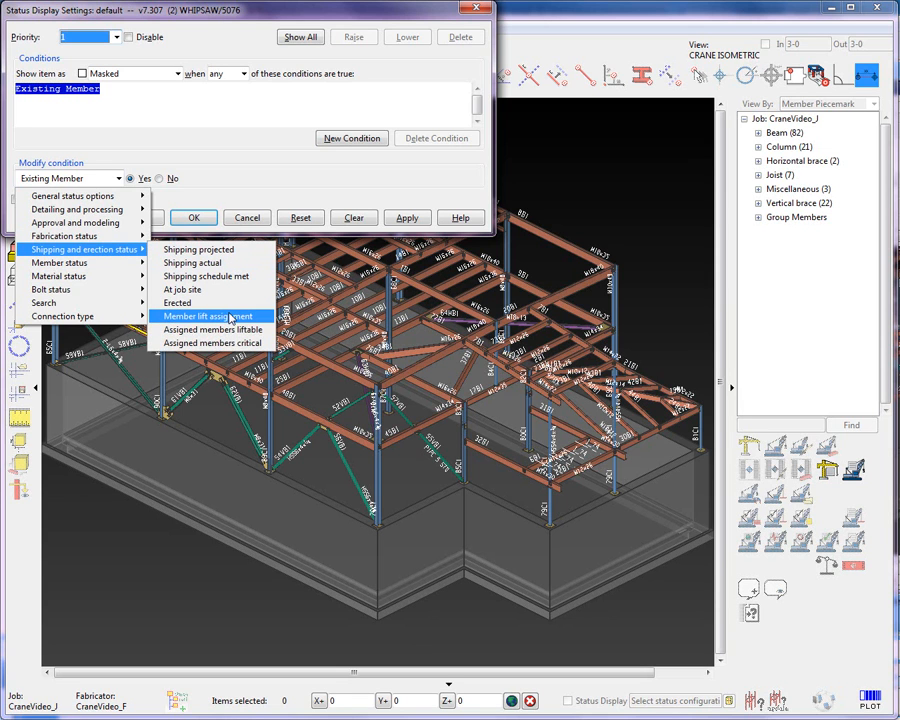
{"action": "mouse_move", "coordinate": [212, 328]}
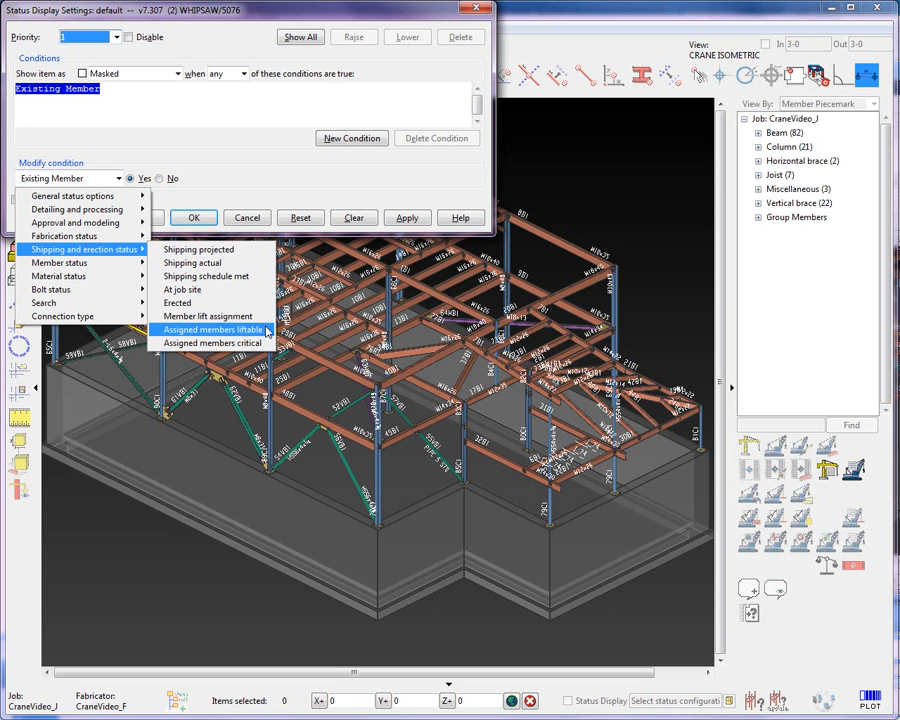
{"action": "mouse_move", "coordinate": [212, 344]}
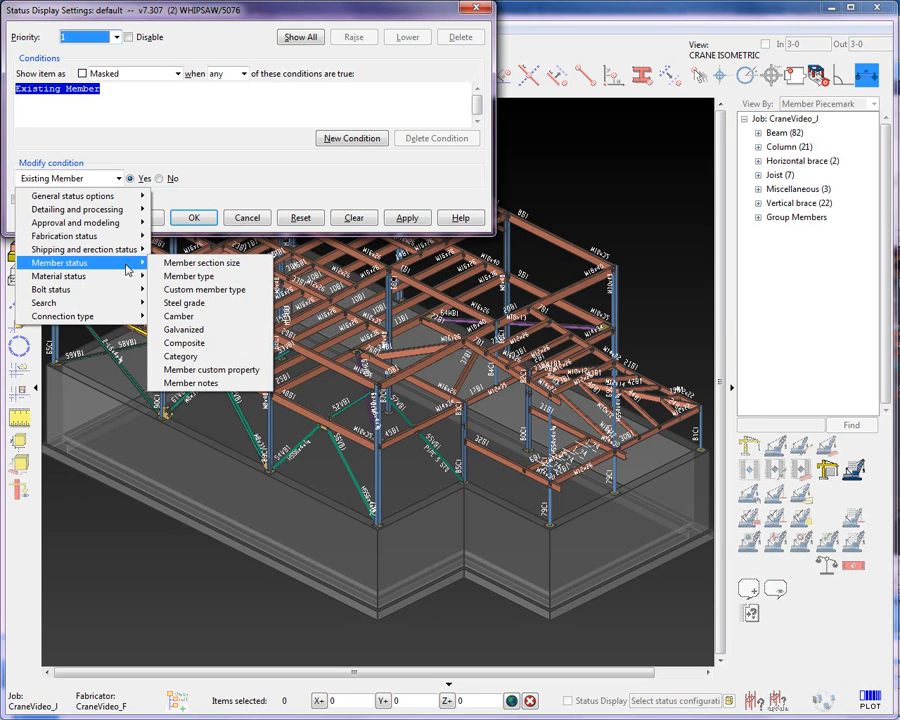
{"action": "mouse_move", "coordinate": [188, 276]}
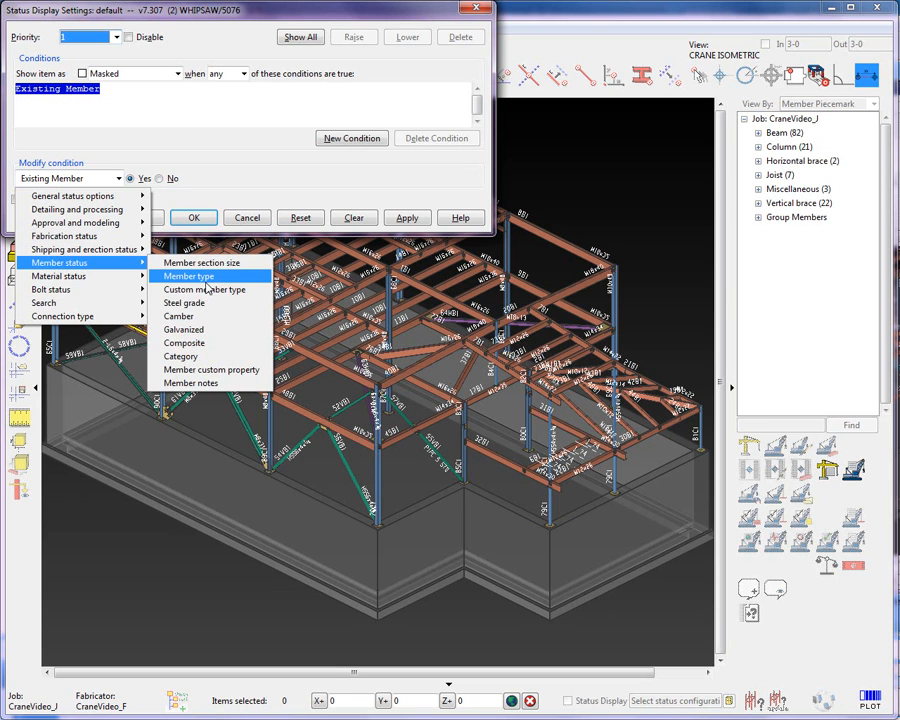
{"action": "mouse_move", "coordinate": [52, 288]}
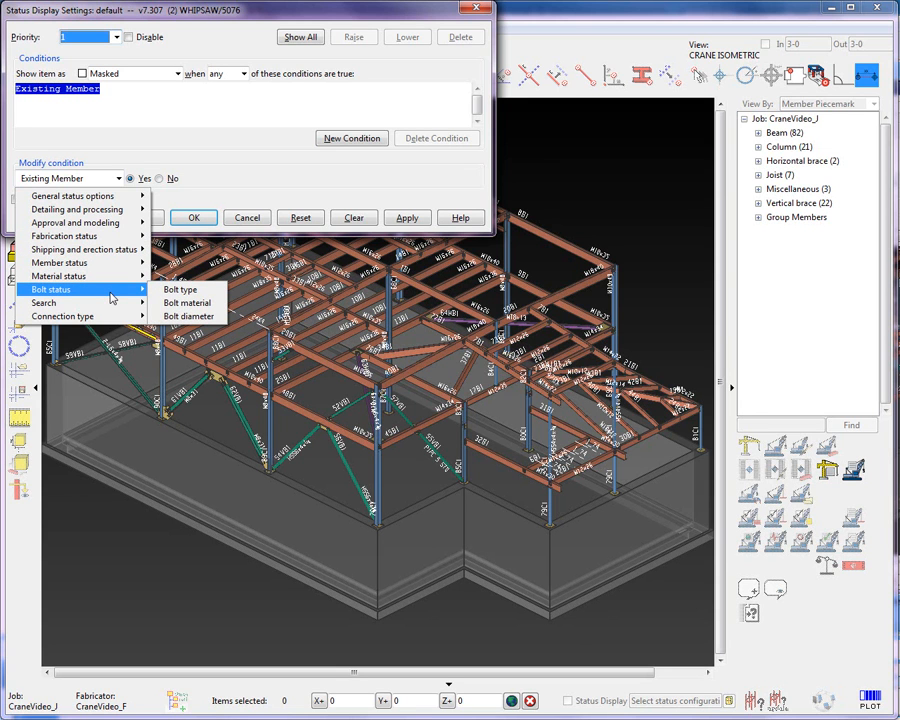
{"action": "mouse_move", "coordinate": [60, 304]}
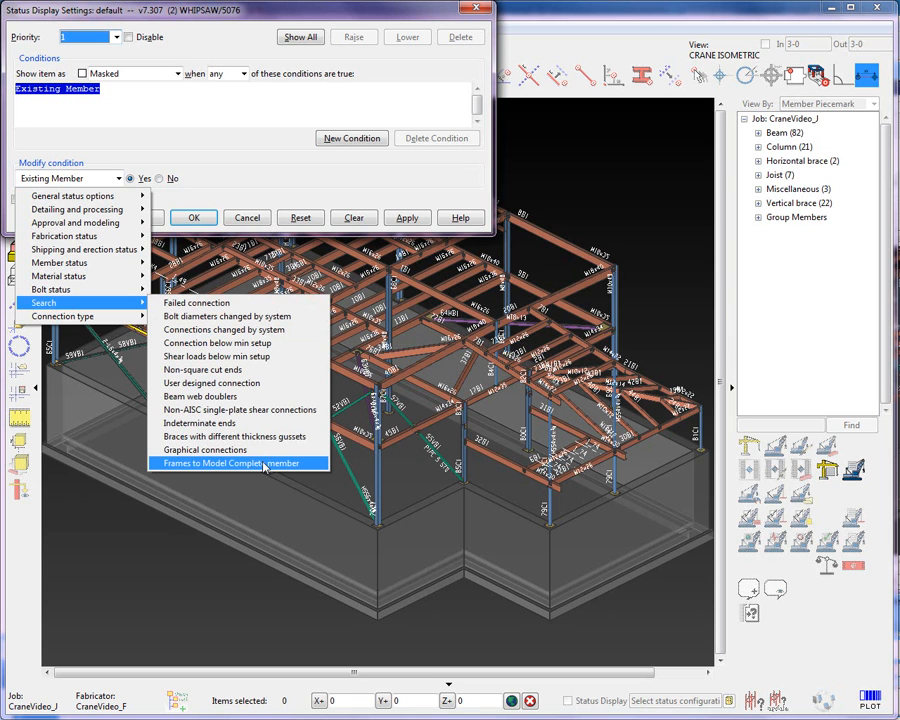
{"action": "mouse_move", "coordinate": [62, 316]}
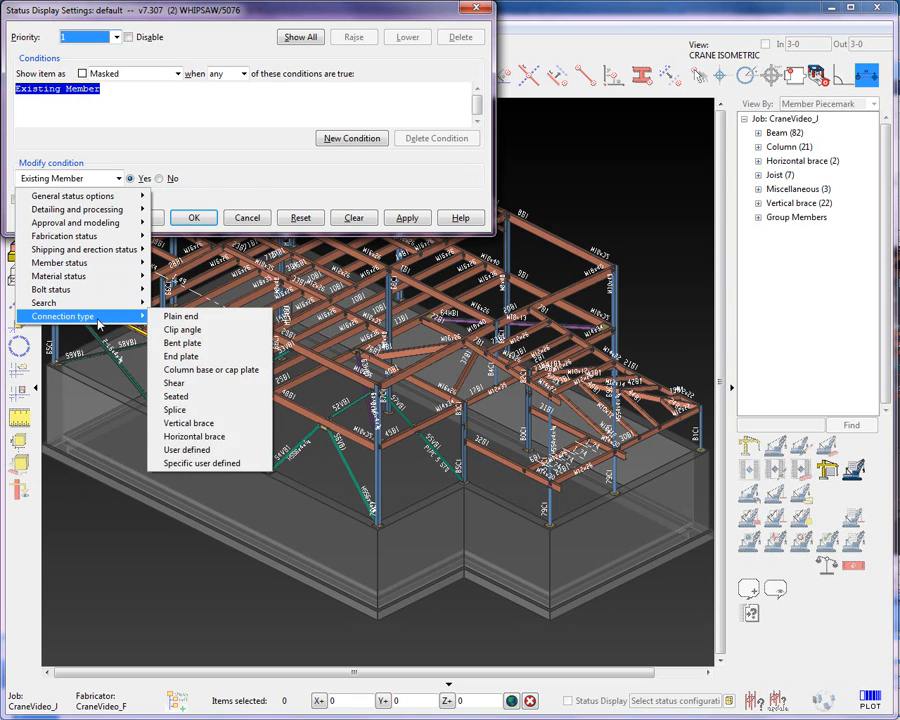
{"action": "mouse_move", "coordinate": [194, 436]}
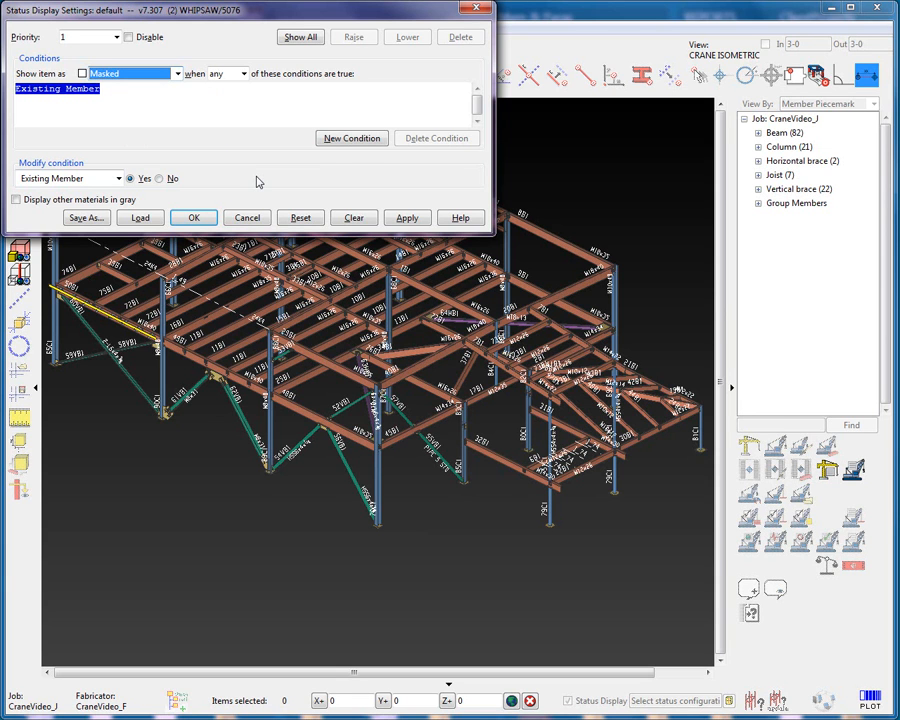
Try showing existing members in cyan, then set them back to Masked and apply.
{"action": "left_click", "coordinate": [176, 72]}
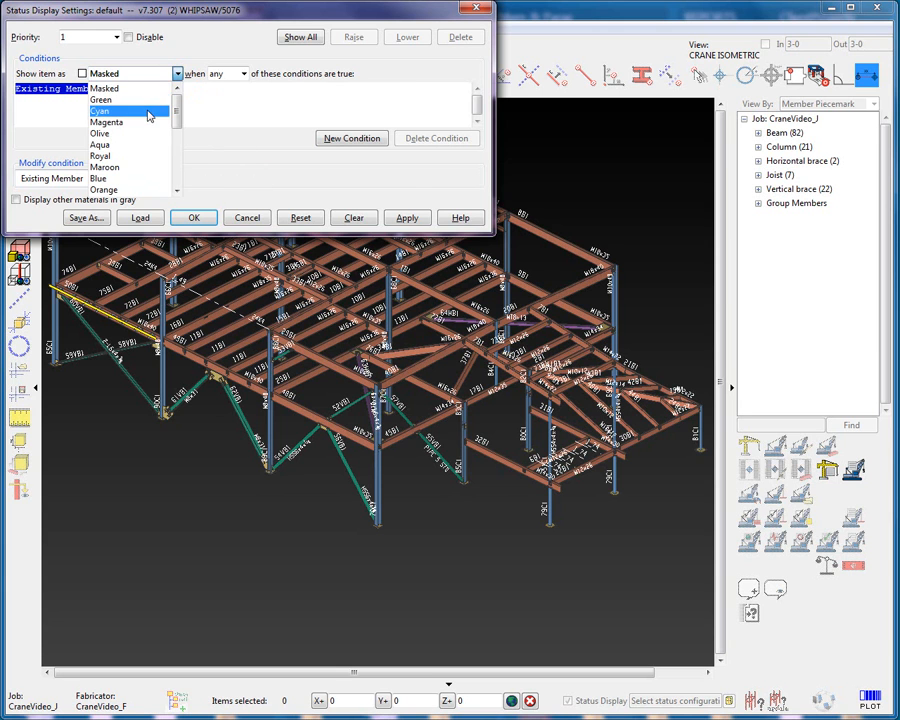
{"action": "left_click", "coordinate": [100, 112]}
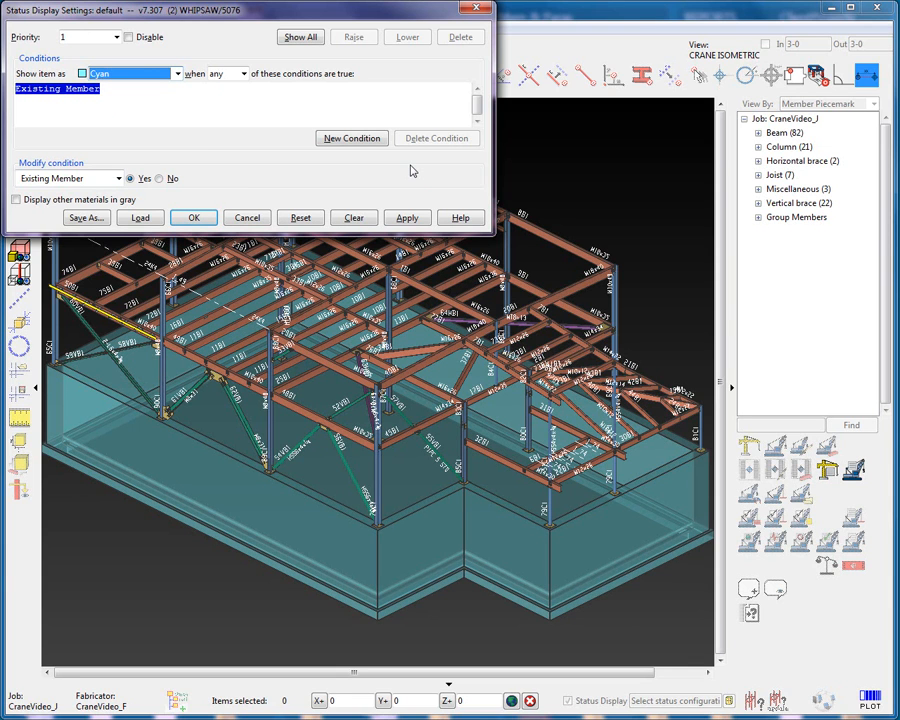
{"action": "left_click", "coordinate": [176, 72]}
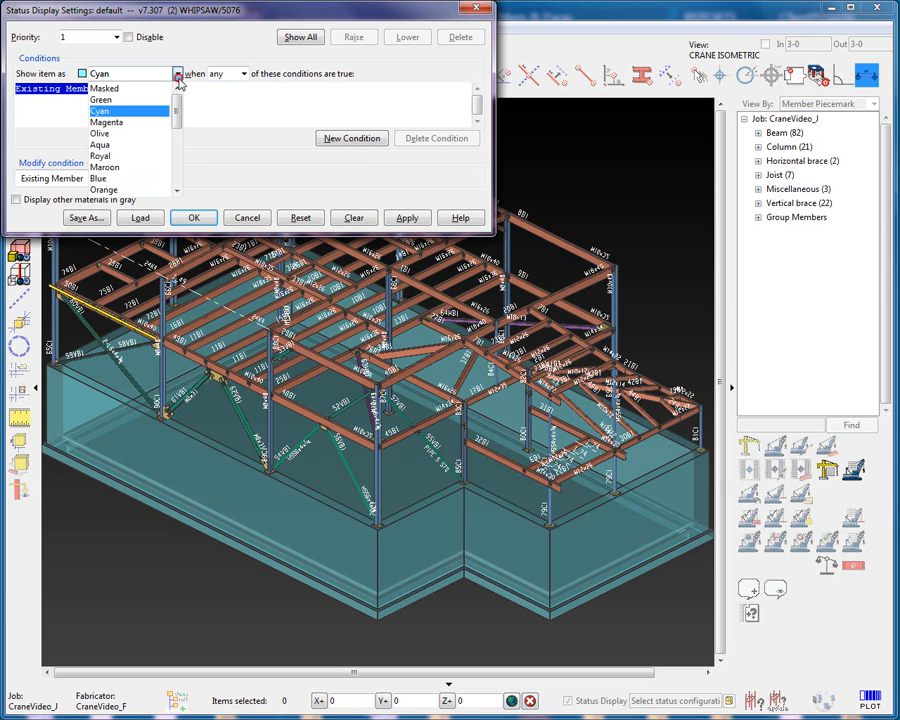
{"action": "left_click", "coordinate": [104, 88]}
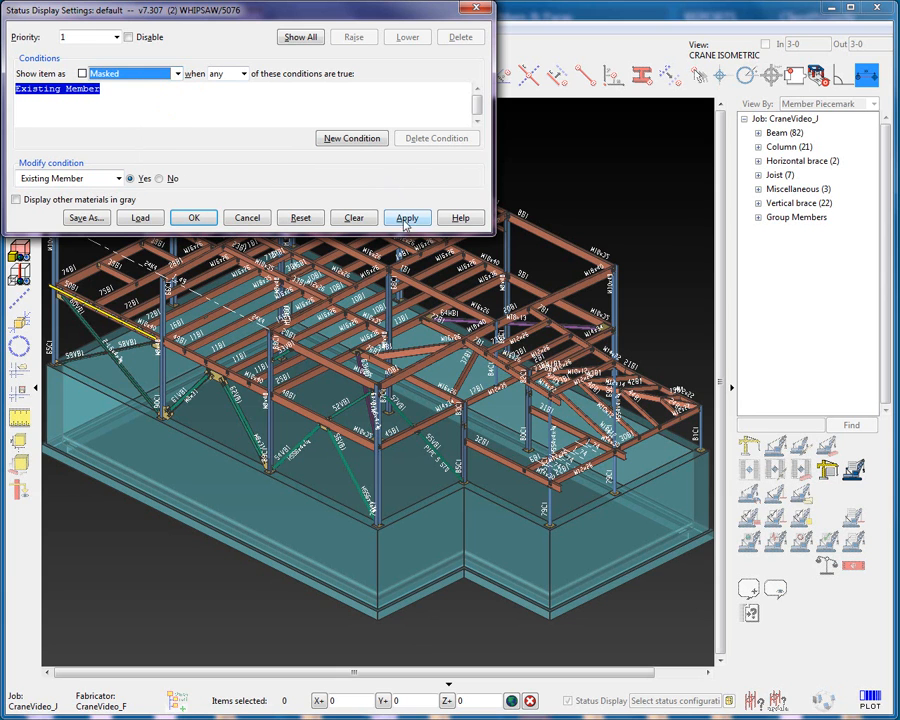
{"action": "left_click", "coordinate": [406, 216]}
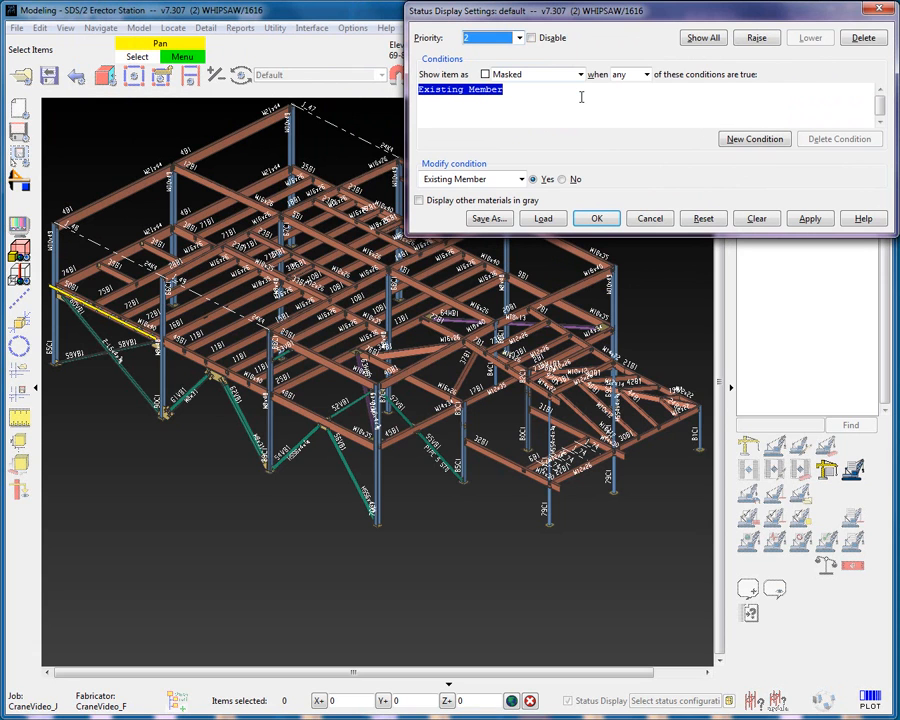
{"action": "mouse_move", "coordinate": [562, 148]}
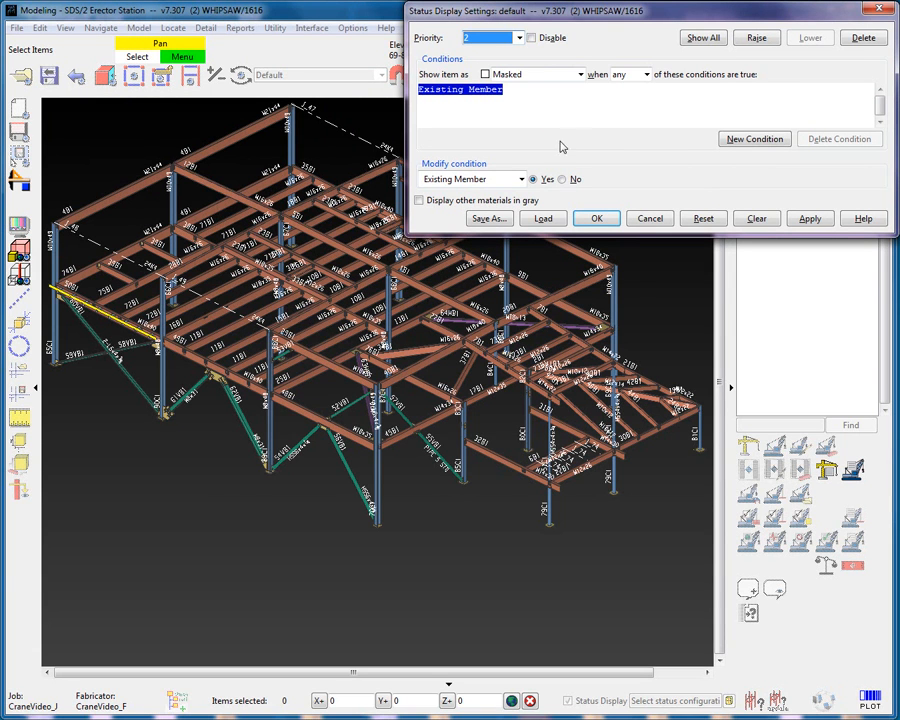
Add a sequence condition selecting sequences 2 to 5 and apply it to mask them.
{"action": "left_click", "coordinate": [470, 180]}
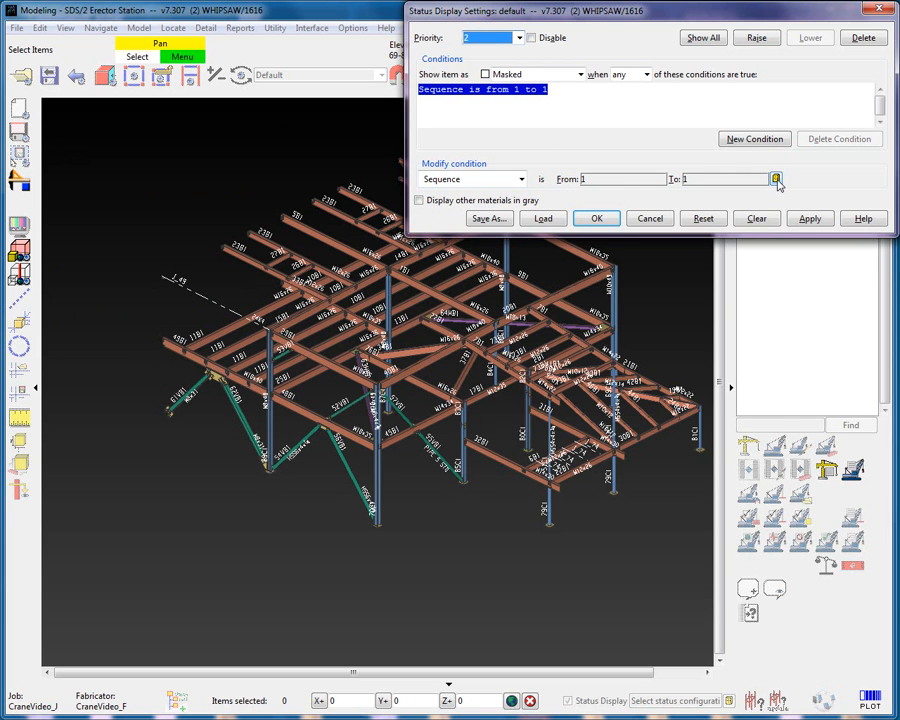
{"action": "left_click", "coordinate": [776, 178]}
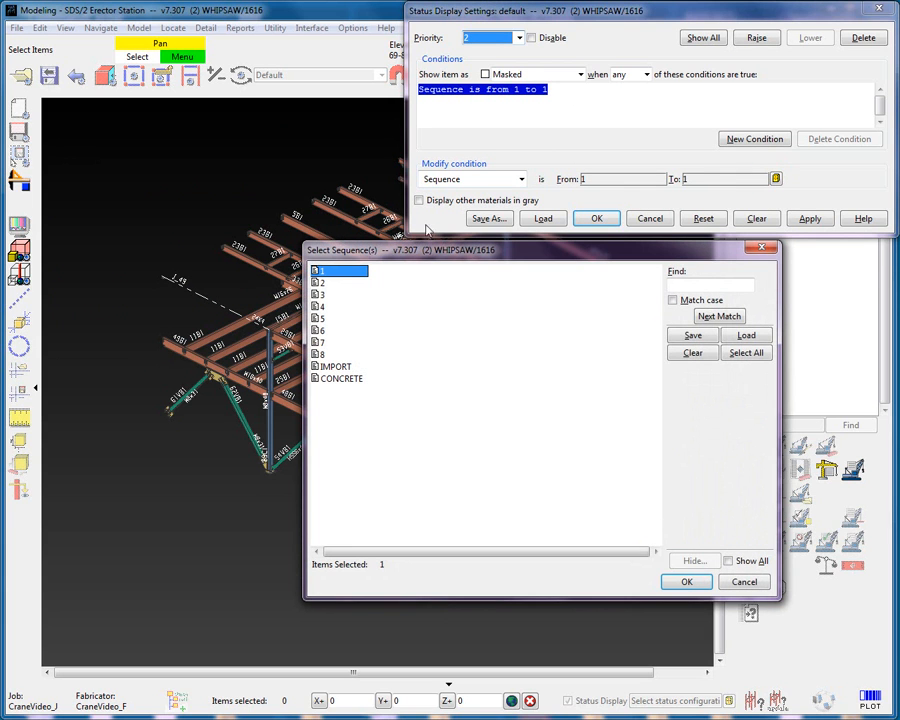
{"action": "left_click", "coordinate": [338, 272]}
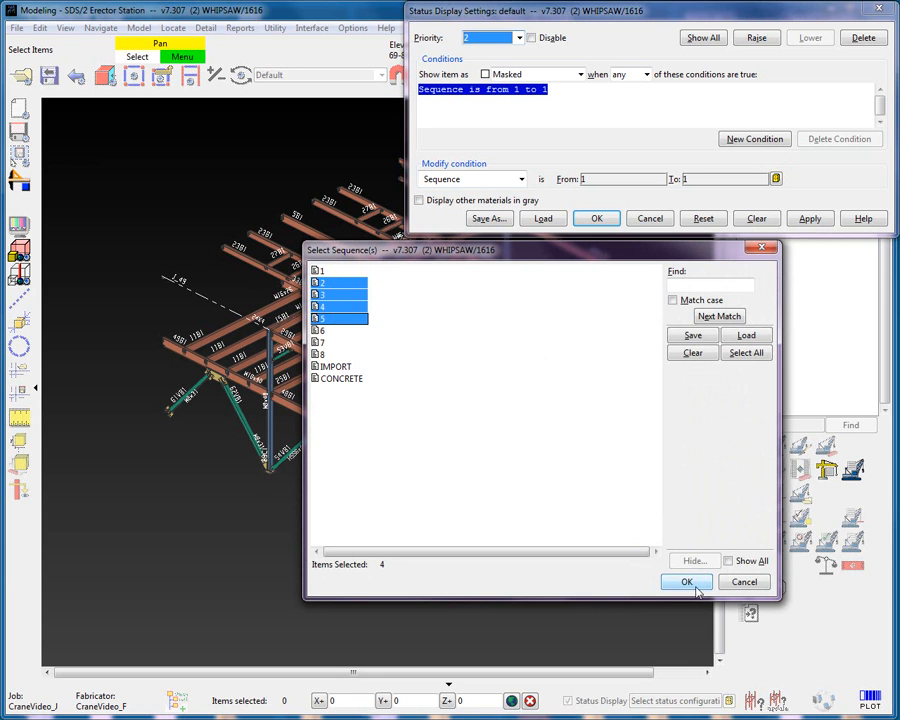
{"action": "left_click", "coordinate": [686, 582]}
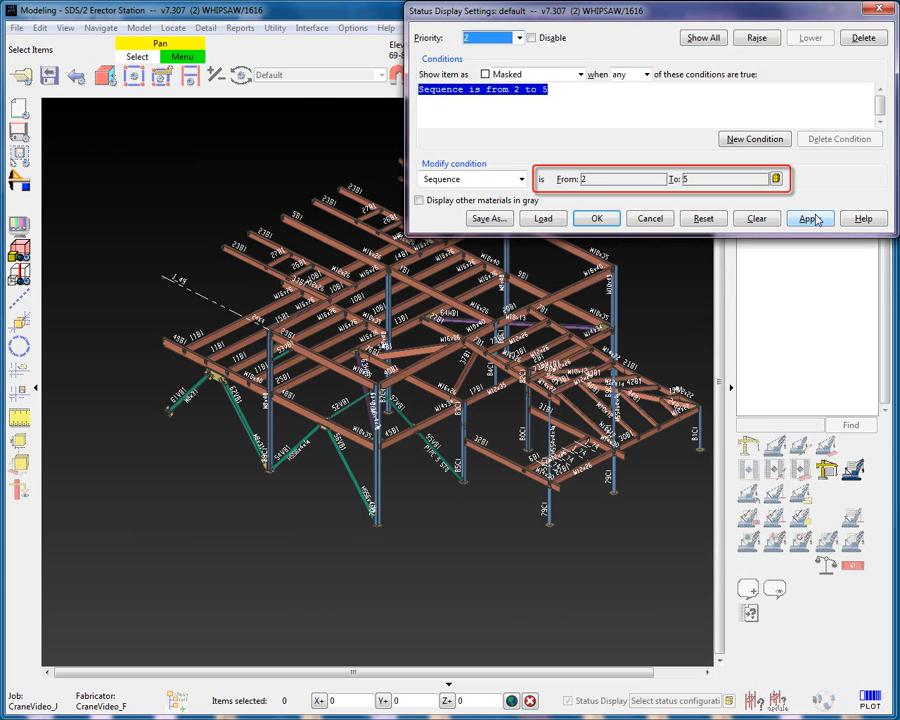
{"action": "left_click", "coordinate": [810, 218]}
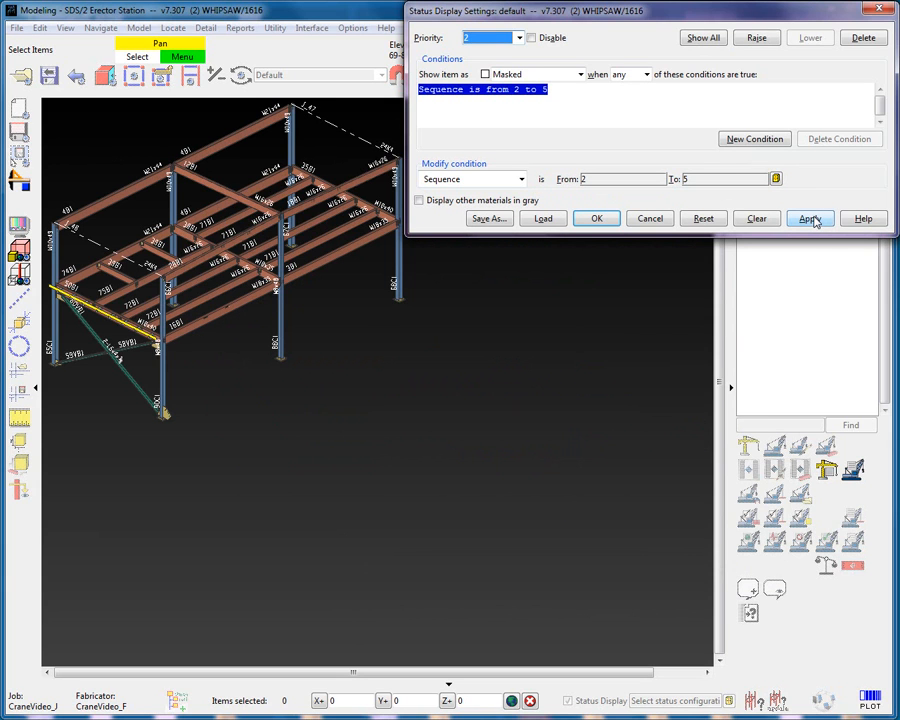
{"action": "left_click", "coordinate": [808, 218]}
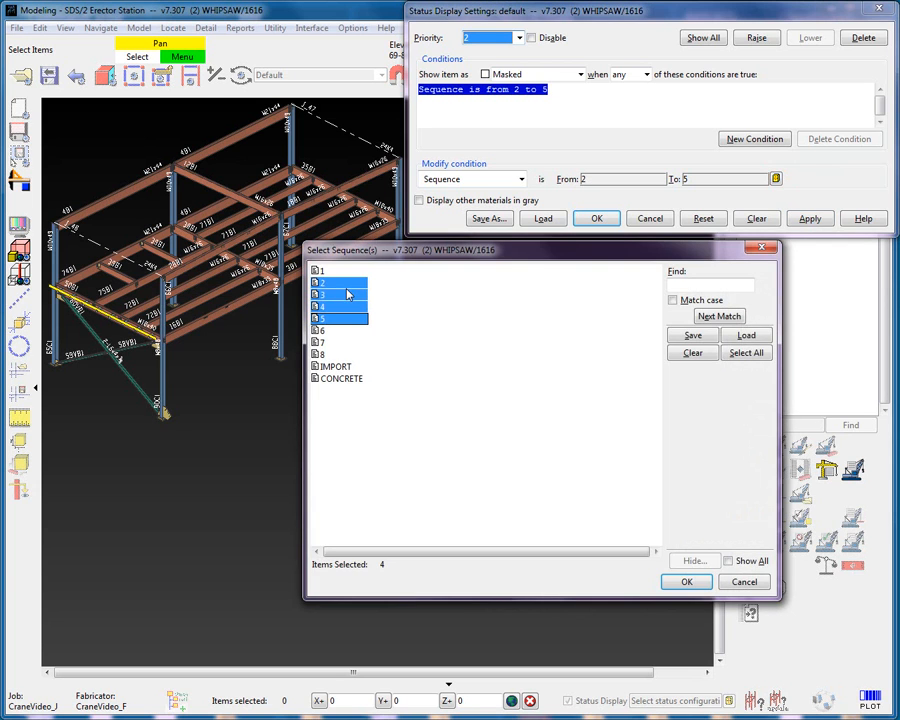
{"action": "left_click", "coordinate": [330, 270]}
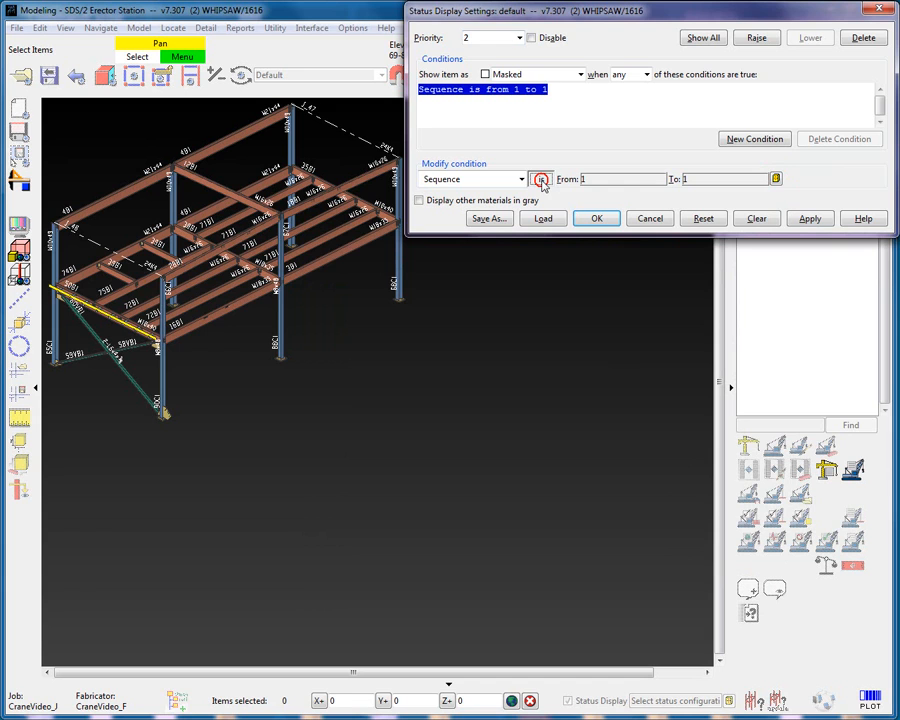
Set the condition to sequence 'is not' 1 and confirm the settings.
{"action": "left_click", "coordinate": [540, 178]}
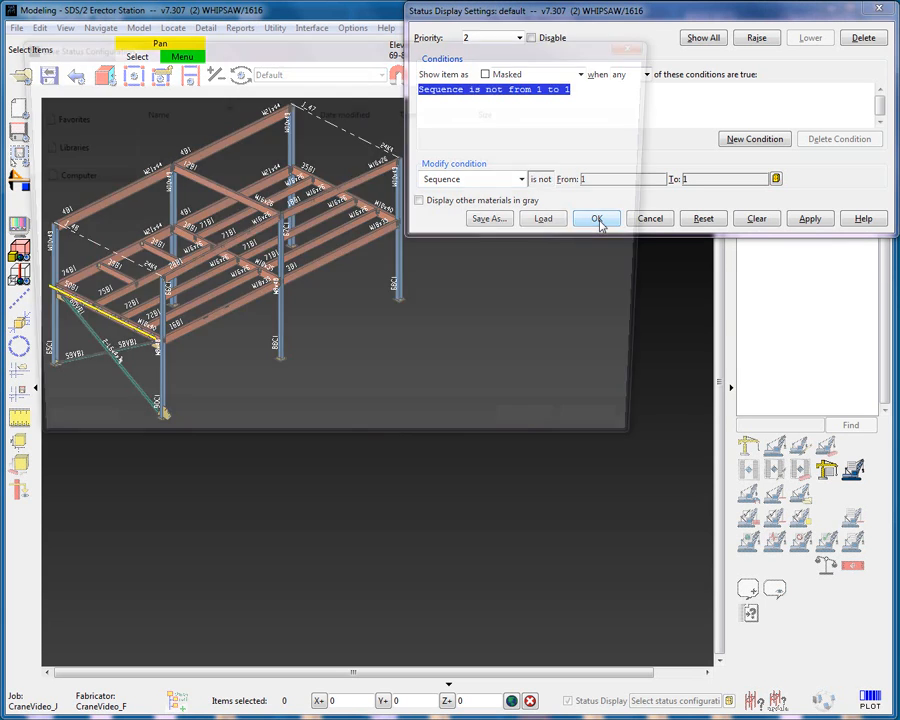
{"action": "left_click", "coordinate": [488, 218]}
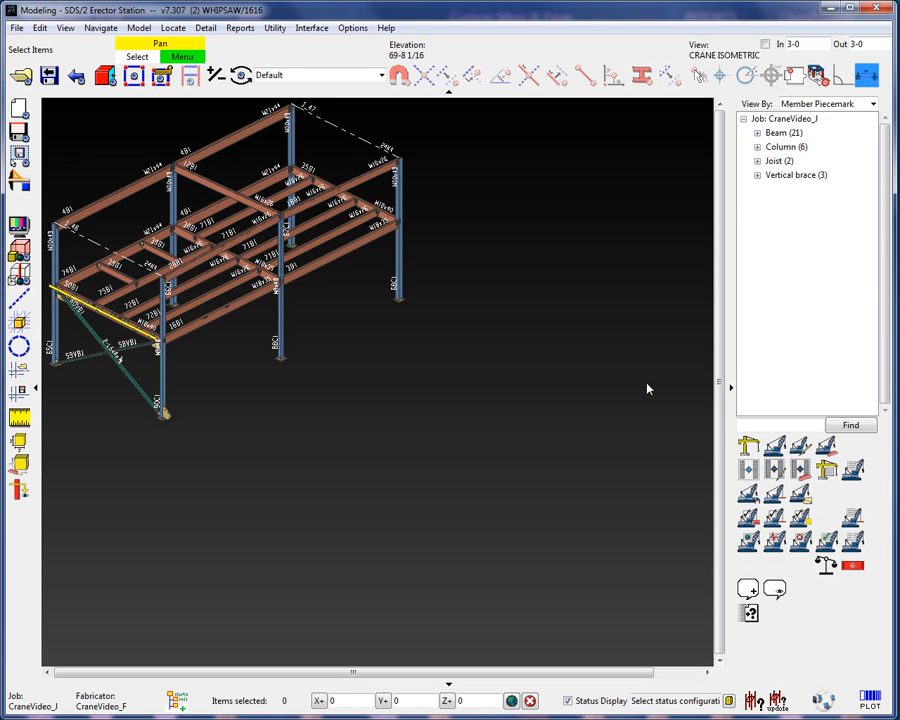
{"action": "right_click", "coordinate": [648, 388]}
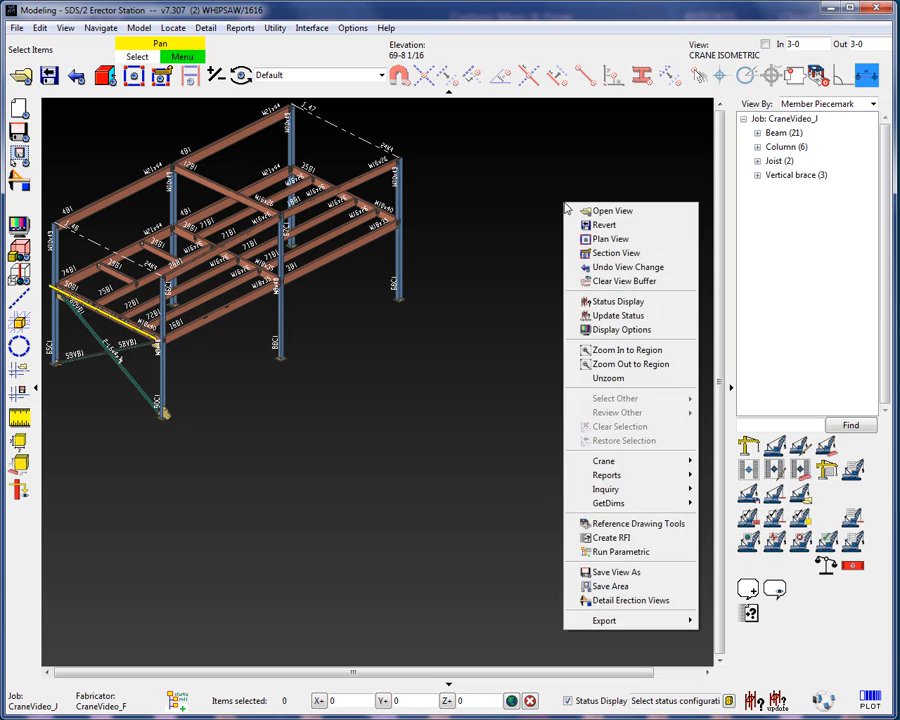
{"action": "left_click", "coordinate": [616, 300]}
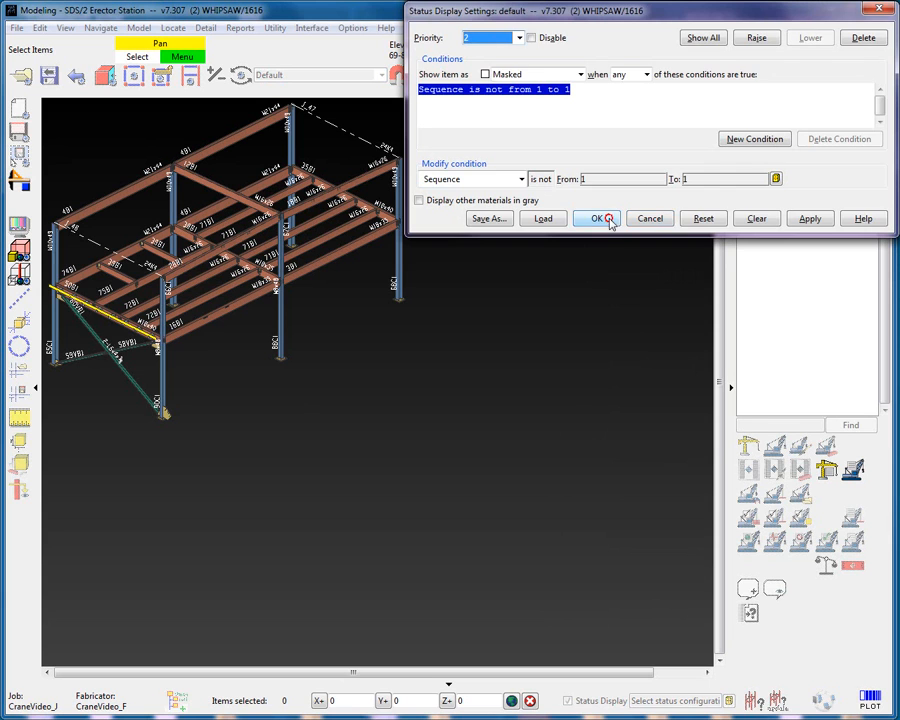
{"action": "left_click", "coordinate": [596, 218]}
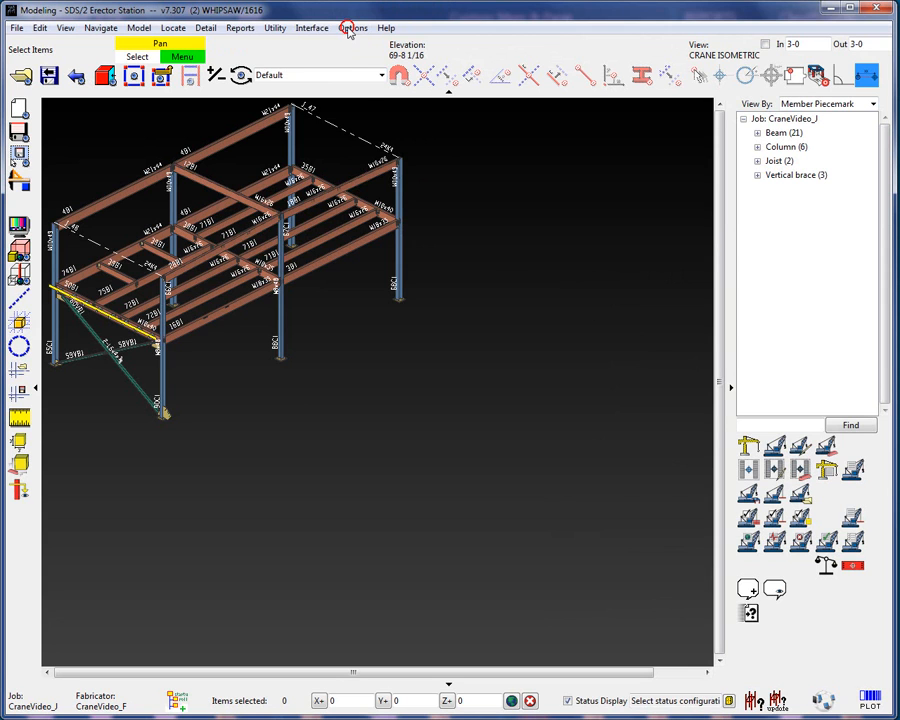
In User Options' Configuration Files settings, toggle 'Prompt to save configuration after changes' and confirm.
{"action": "left_click", "coordinate": [352, 28]}
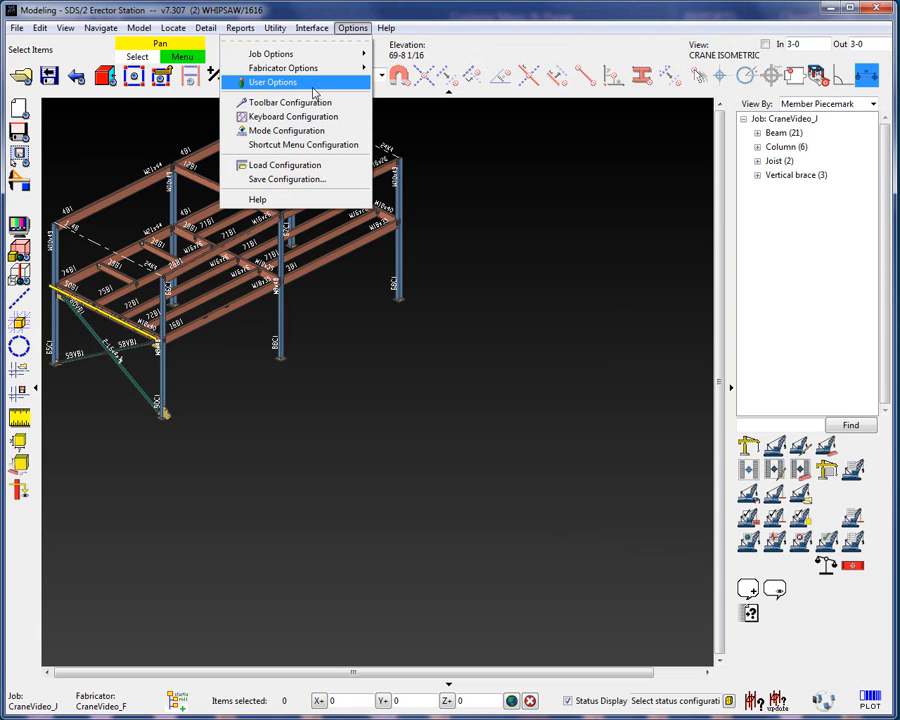
{"action": "left_click", "coordinate": [272, 82]}
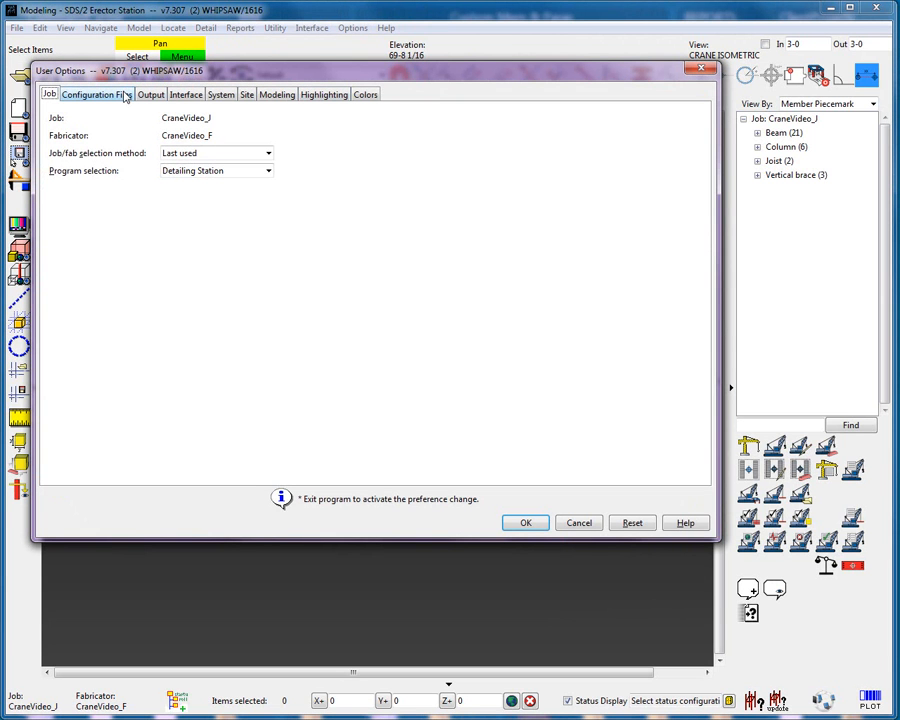
{"action": "left_click", "coordinate": [96, 94]}
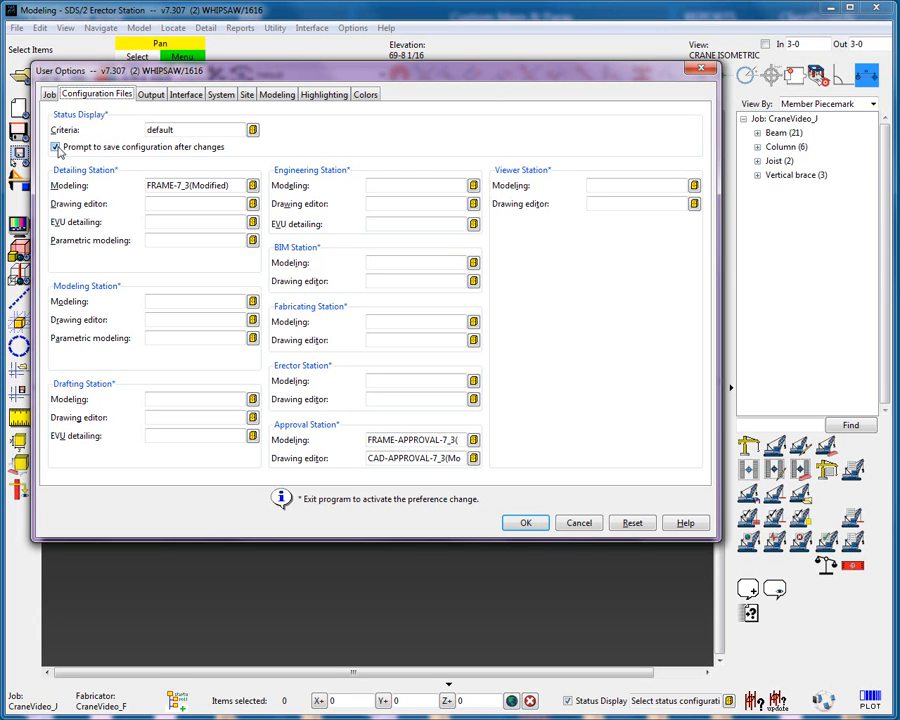
{"action": "left_click", "coordinate": [56, 148]}
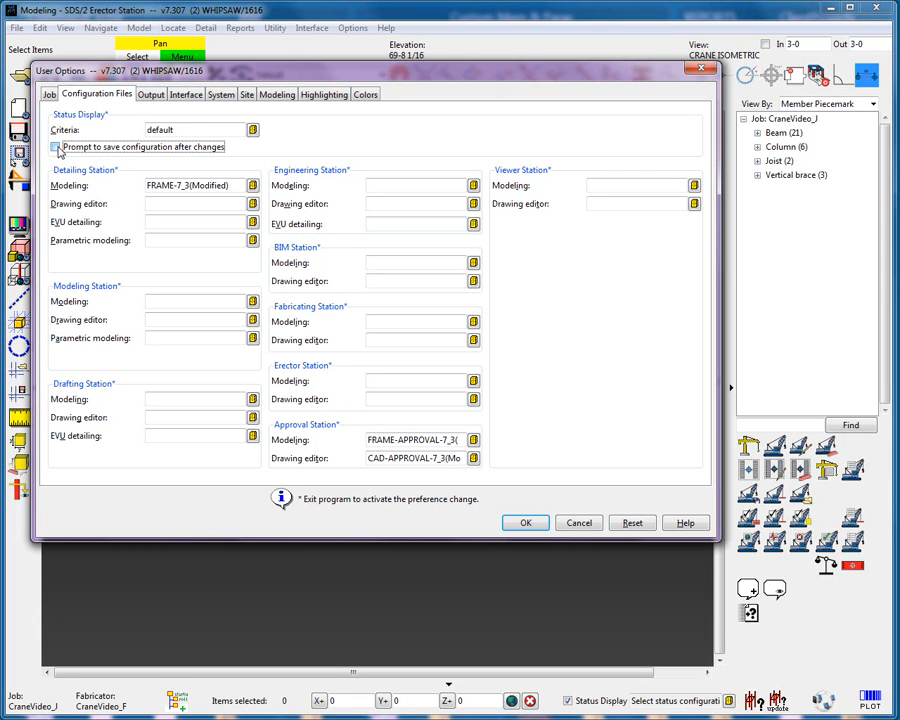
{"action": "left_click", "coordinate": [190, 130]}
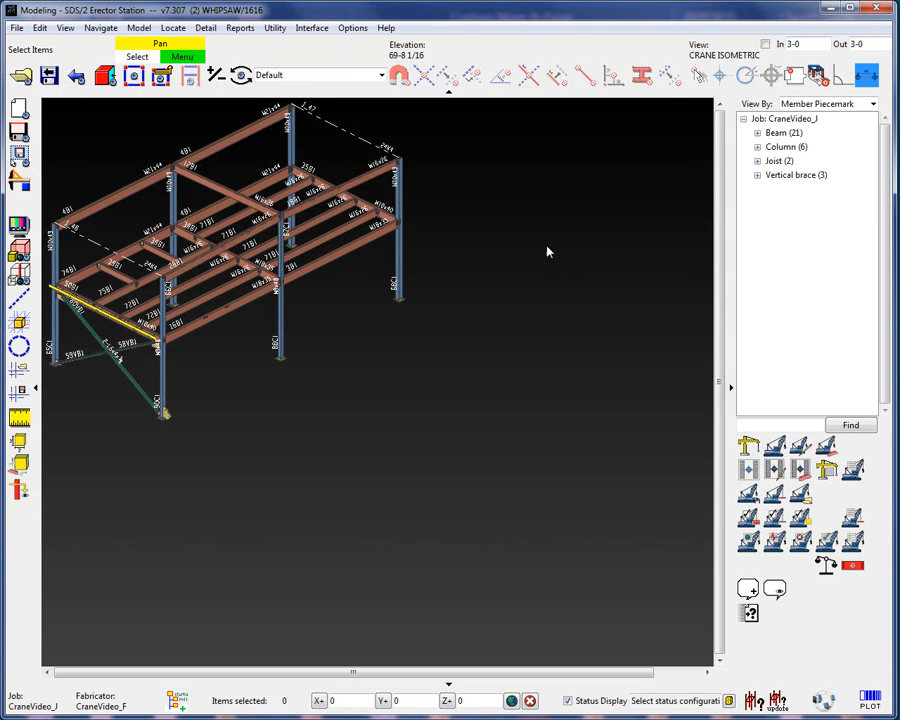
Bring up the model view's shortcut menu to reach Status Display.
{"action": "right_click", "coordinate": [548, 252]}
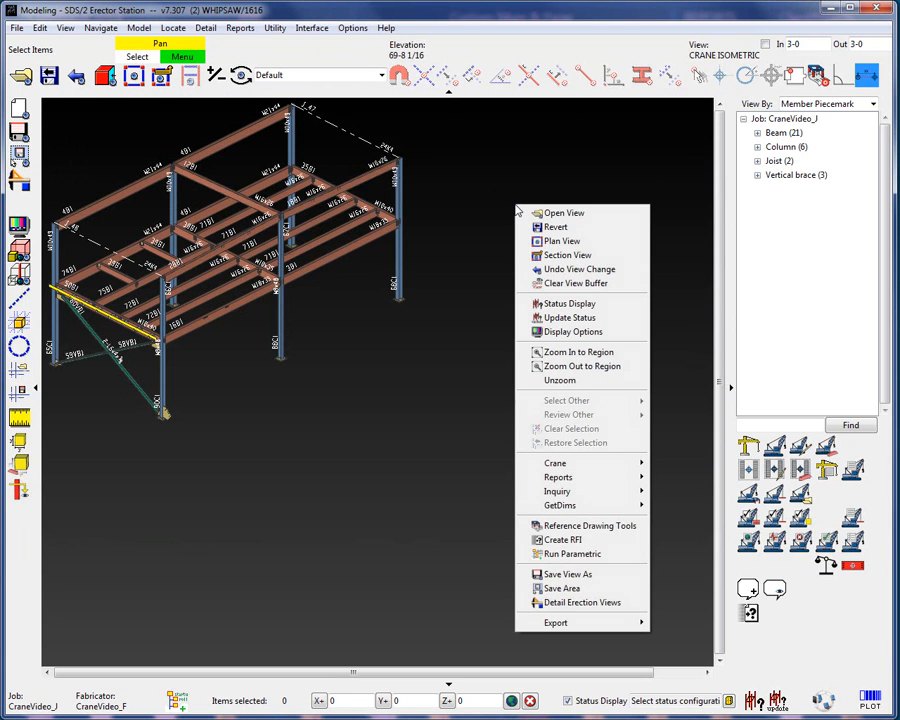
{"action": "mouse_move", "coordinate": [580, 268]}
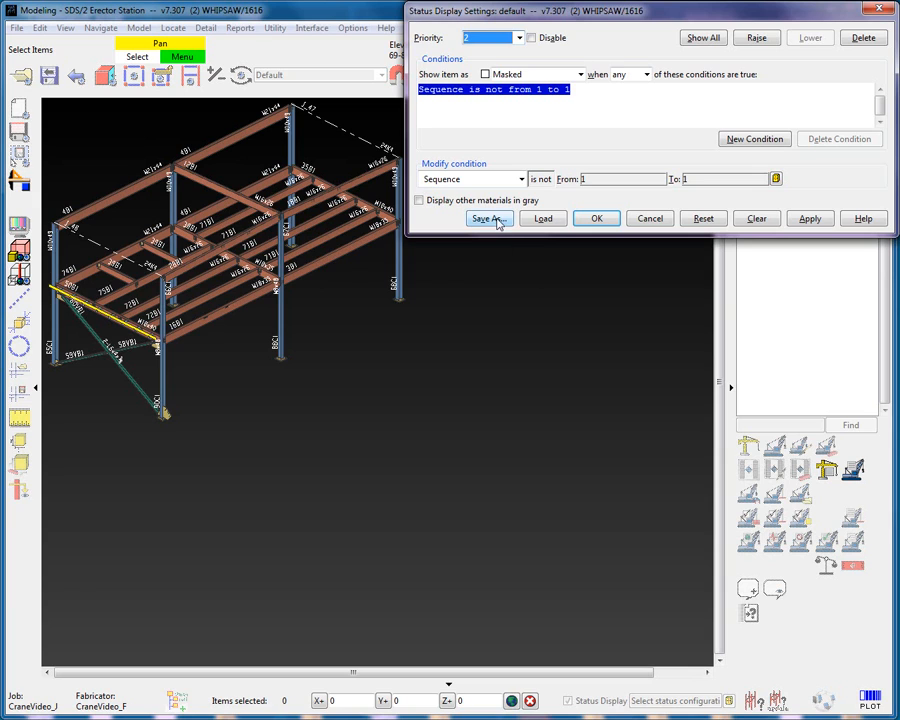
Save the configuration into a new ProjectStatusConfig folder inside the CraneVideo_I job folder.
{"action": "left_click", "coordinate": [488, 218]}
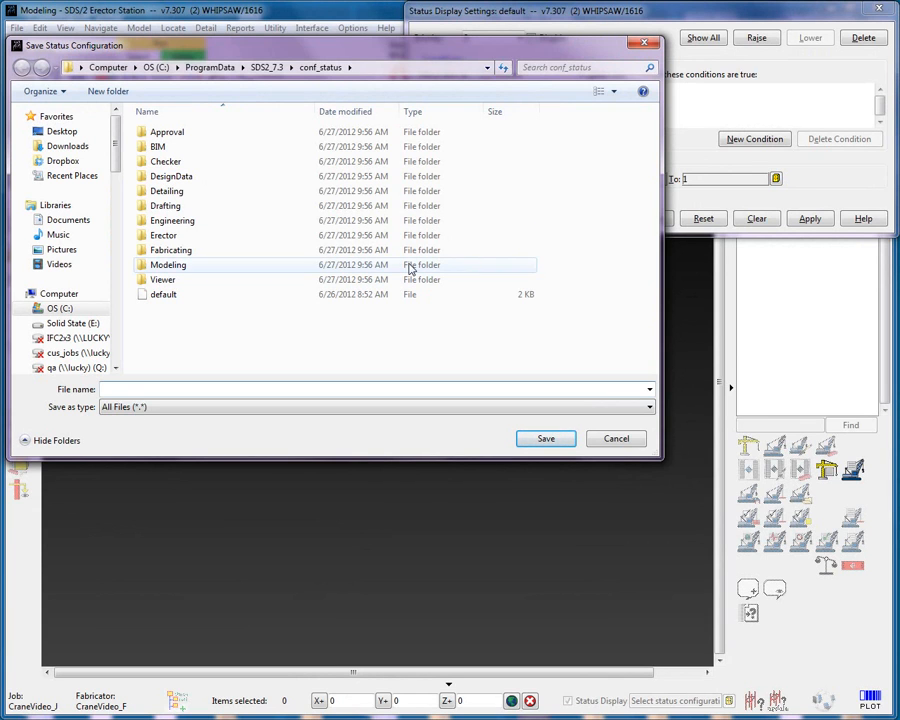
{"action": "double_click", "coordinate": [172, 176]}
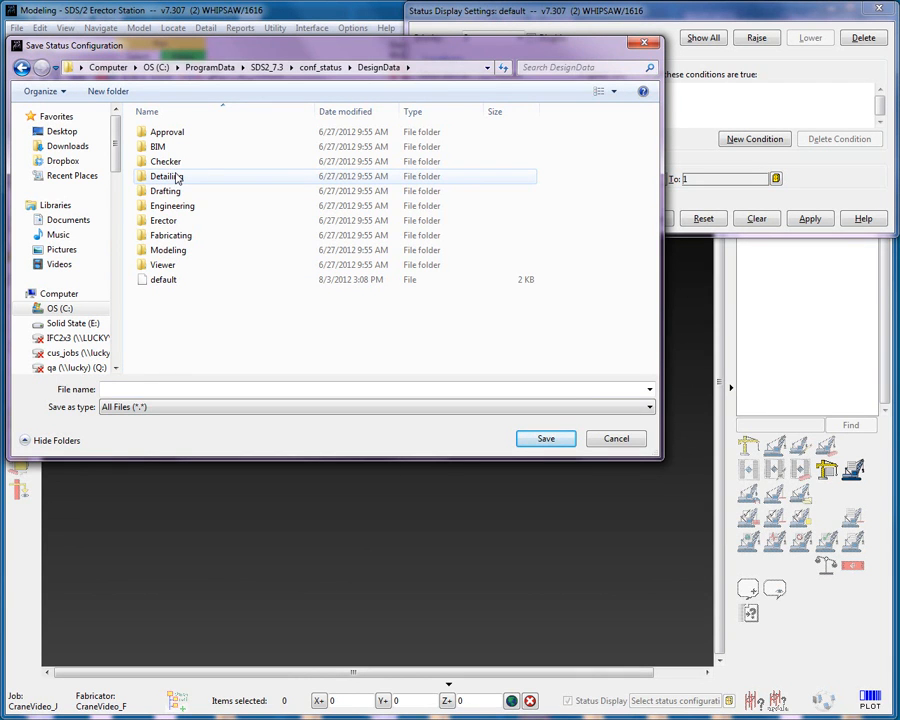
{"action": "left_click", "coordinate": [320, 68]}
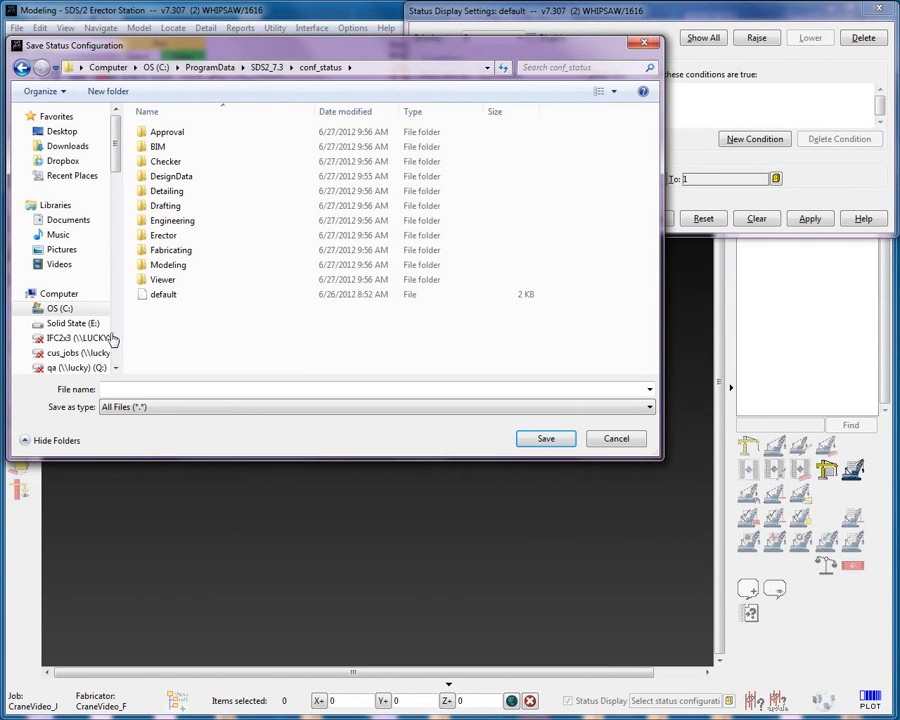
{"action": "left_click", "coordinate": [156, 68]}
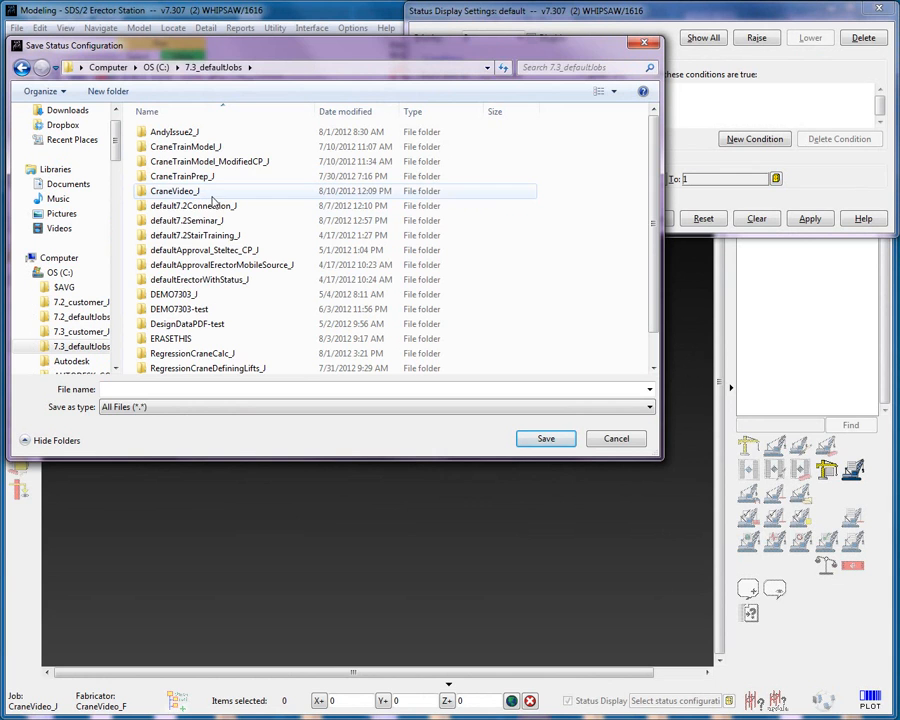
{"action": "double_click", "coordinate": [176, 192]}
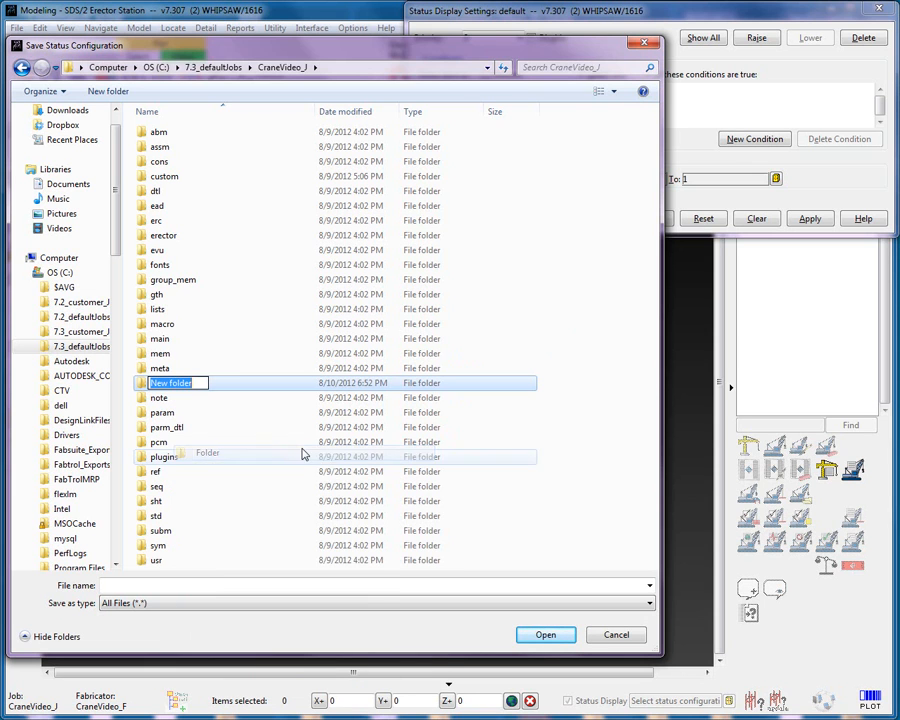
{"action": "type", "text": "ProjectStatusConfig"}
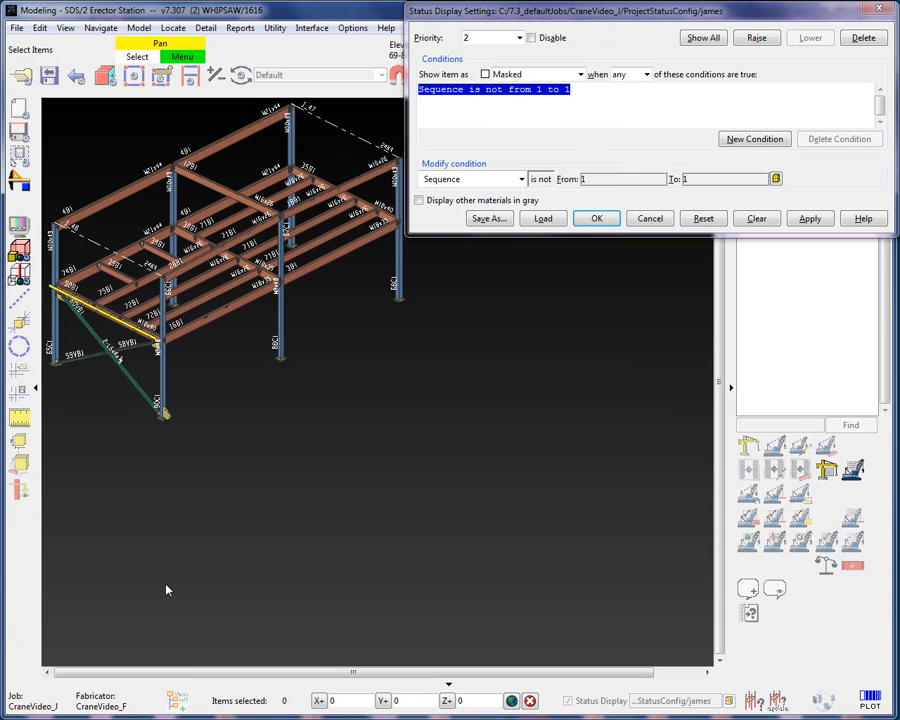
{"action": "mouse_move", "coordinate": [168, 590]}
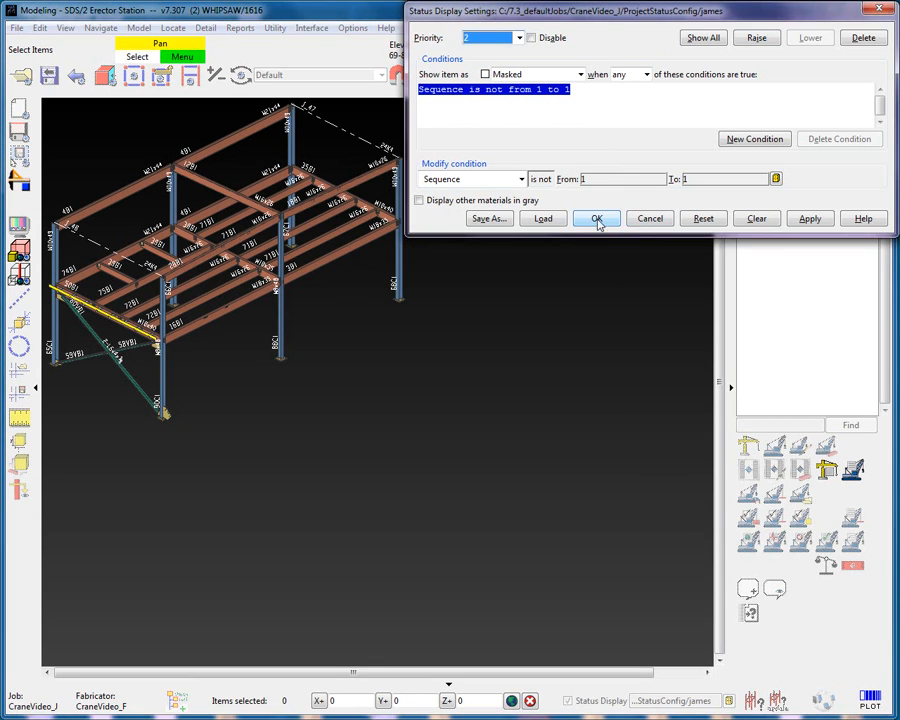
Accept the Status Display settings and close them.
{"action": "left_click", "coordinate": [596, 218]}
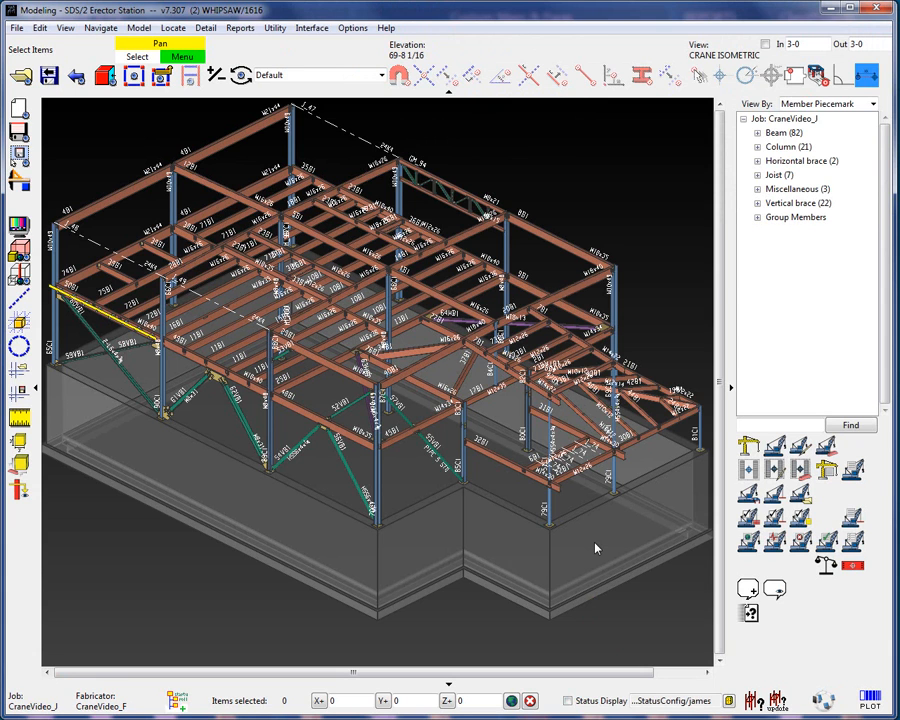
{"action": "mouse_move", "coordinate": [564, 692]}
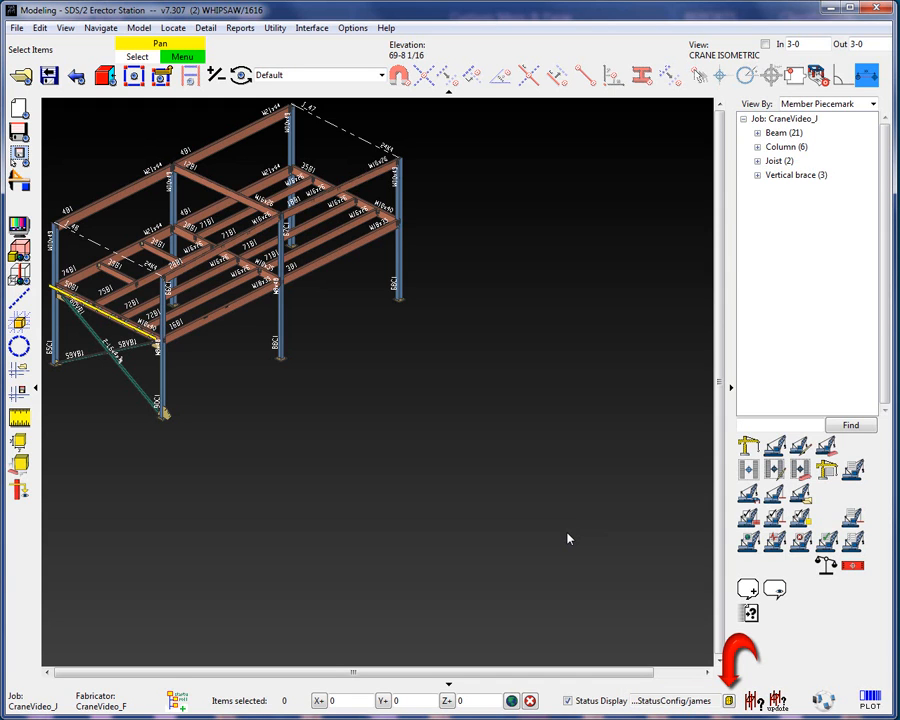
{"action": "mouse_move", "coordinate": [730, 700]}
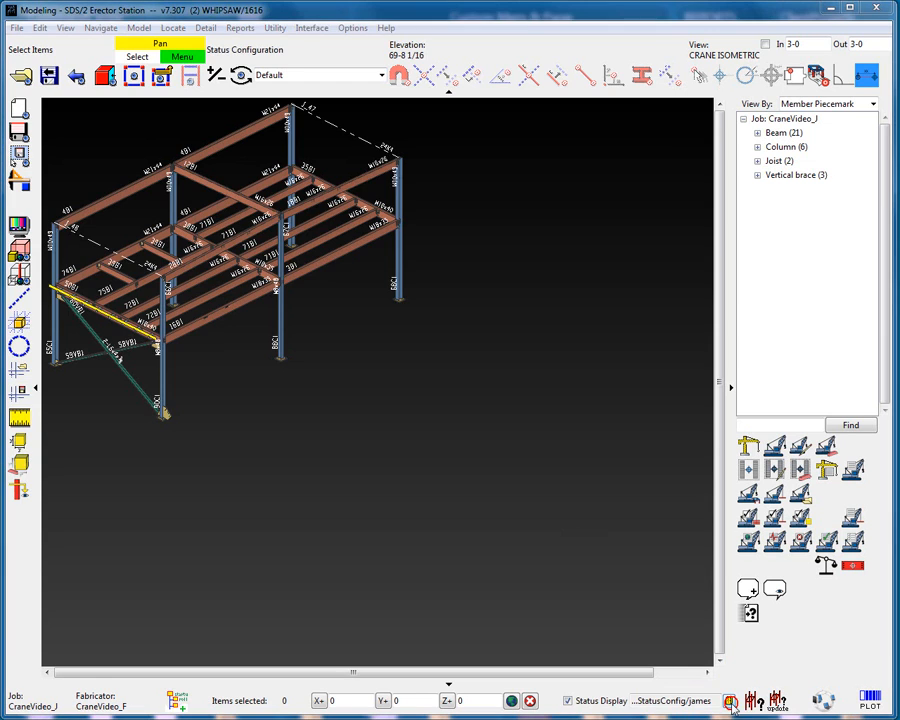
{"action": "left_click", "coordinate": [732, 702]}
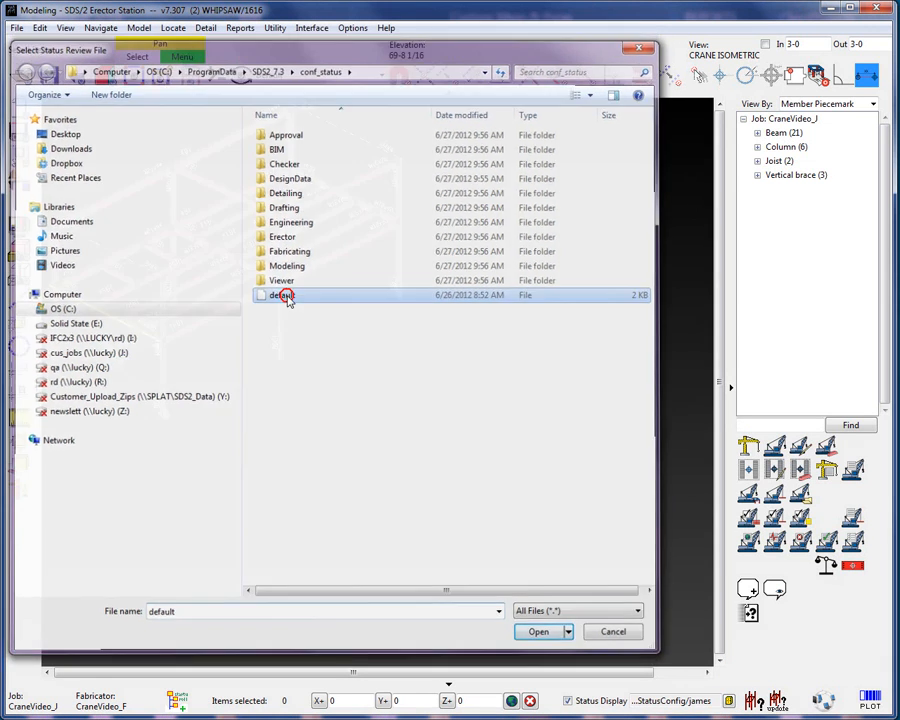
{"action": "left_click", "coordinate": [538, 632]}
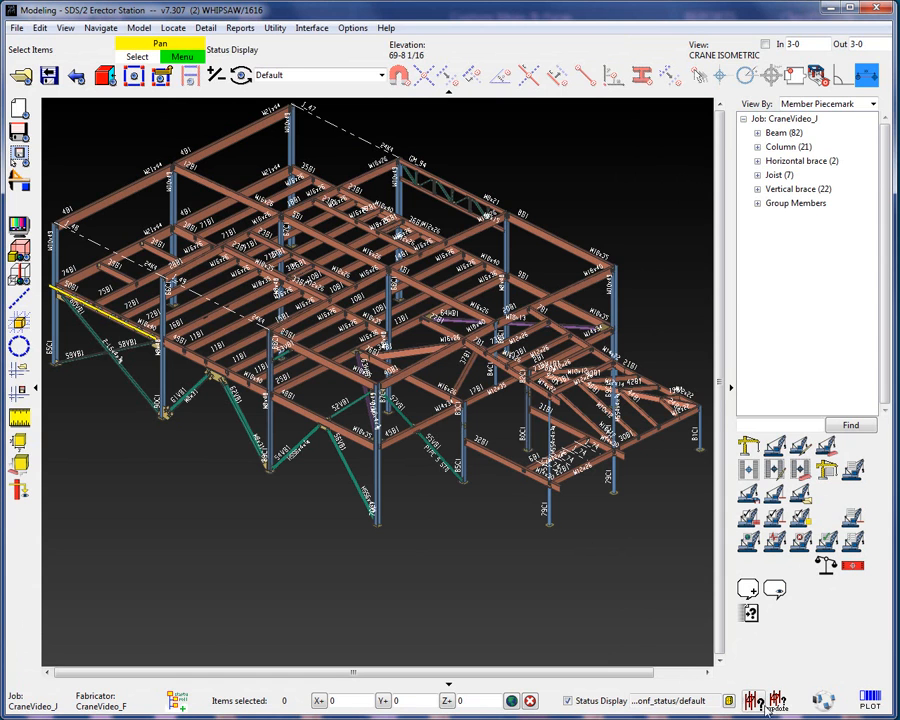
{"action": "left_click", "coordinate": [776, 700]}
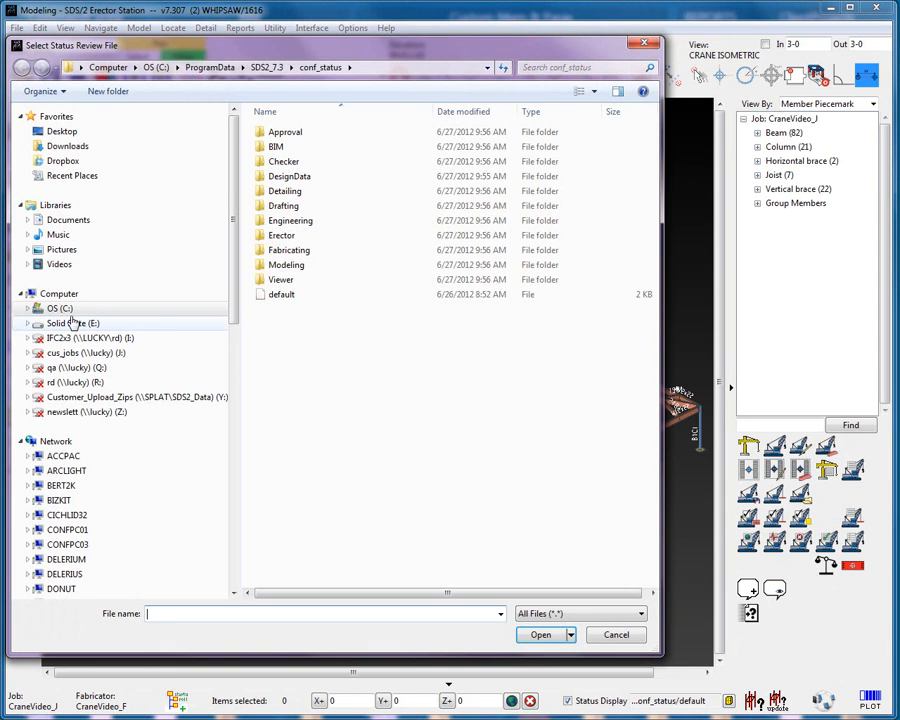
{"action": "left_click", "coordinate": [60, 308]}
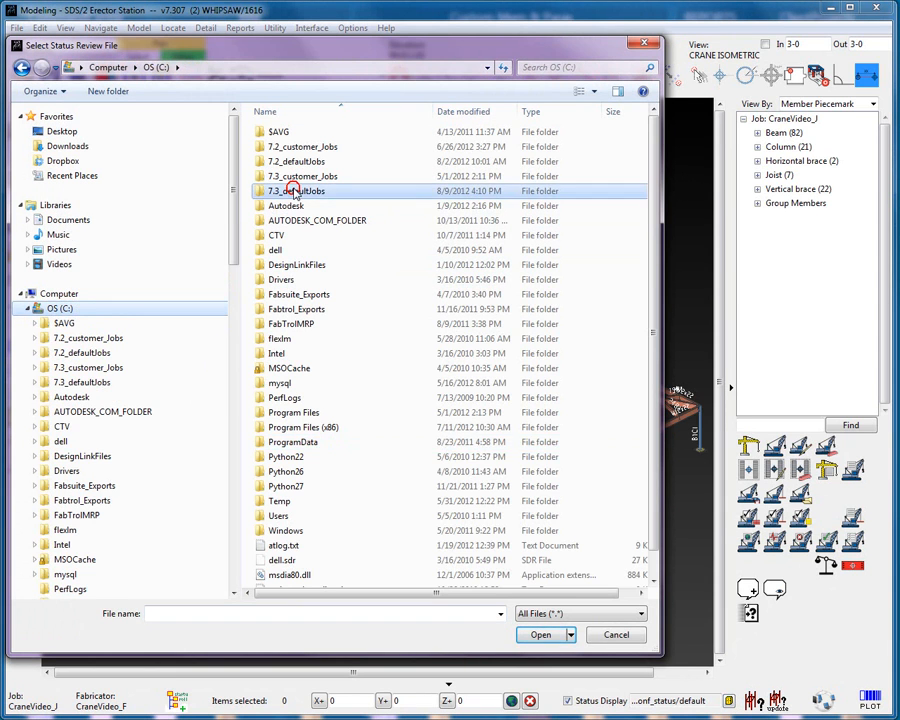
{"action": "double_click", "coordinate": [300, 192]}
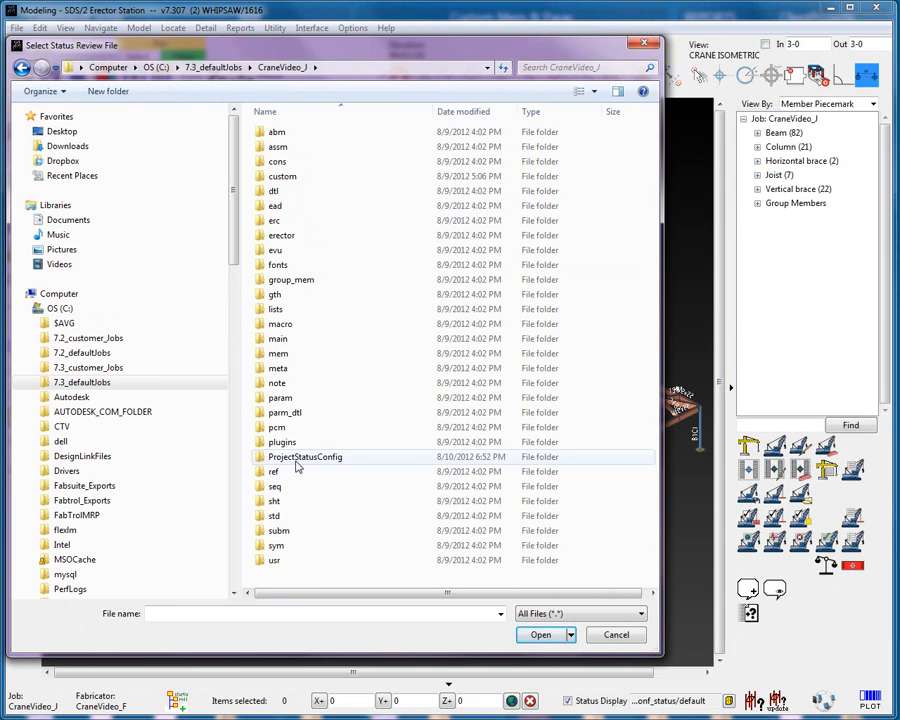
{"action": "double_click", "coordinate": [304, 456]}
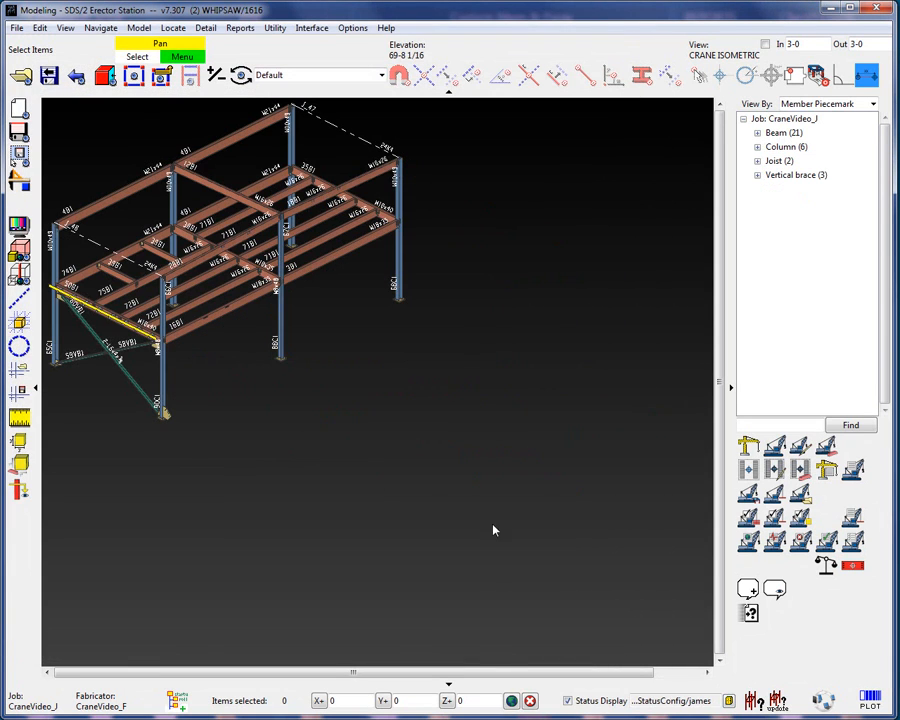
Reopen Status Display Settings, cancel once, then bring them up again.
{"action": "right_click", "coordinate": [492, 530]}
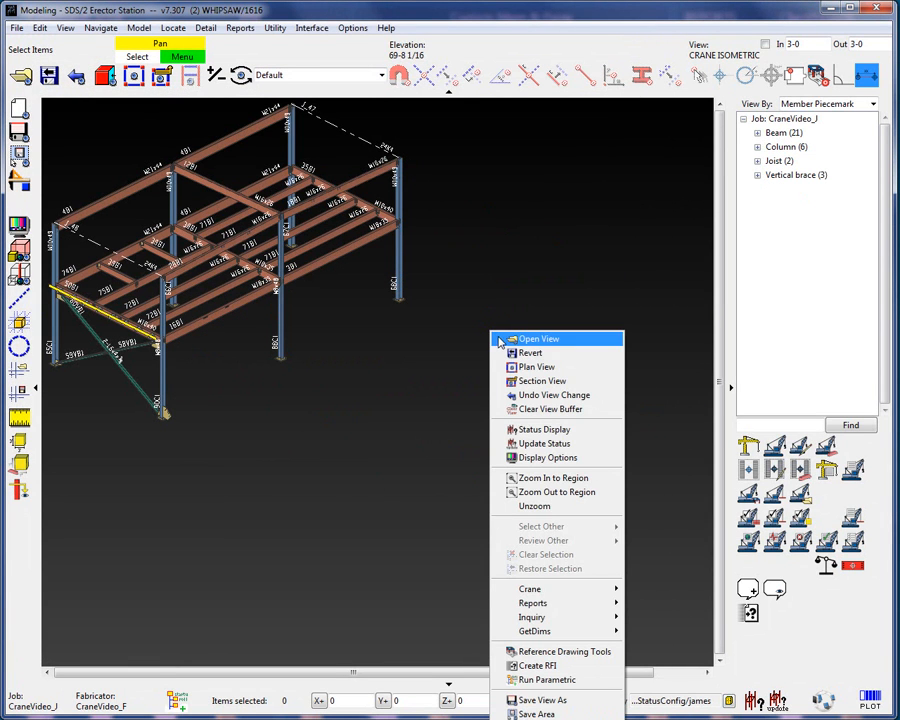
{"action": "left_click", "coordinate": [544, 428]}
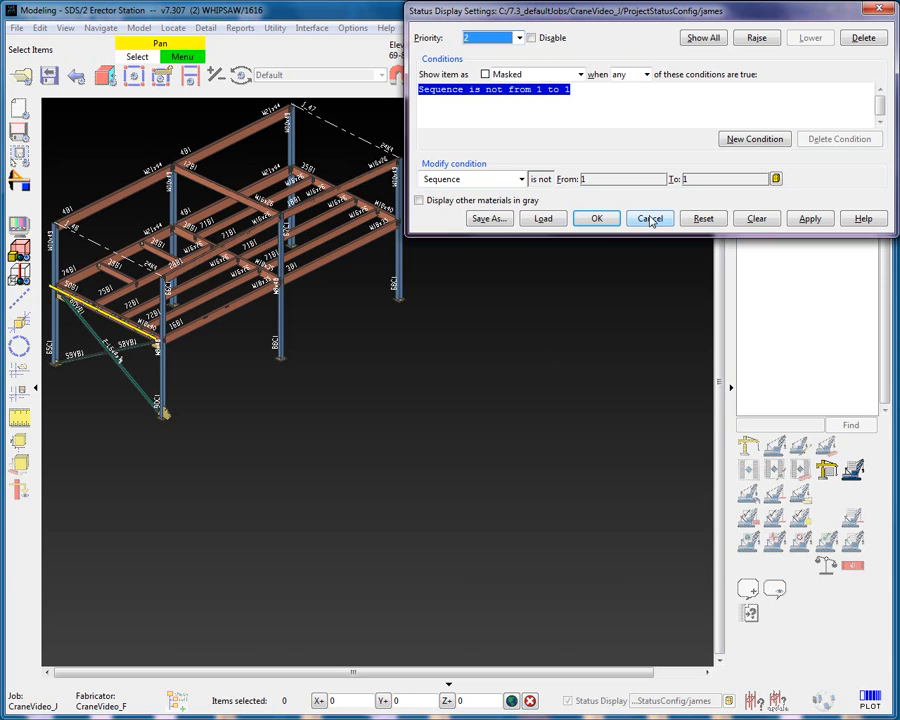
{"action": "left_click", "coordinate": [648, 218]}
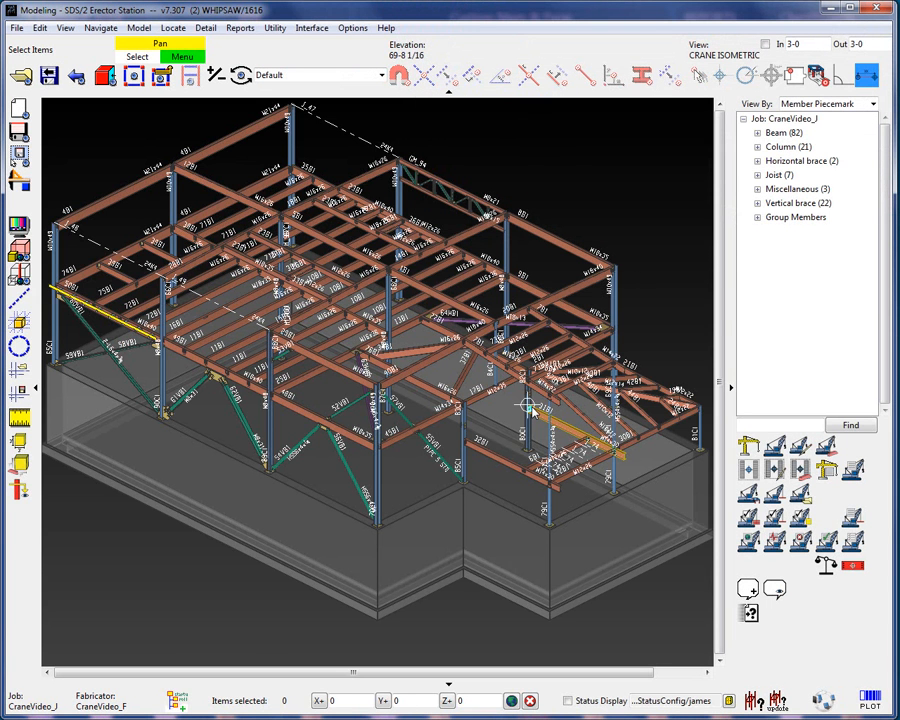
{"action": "right_click", "coordinate": [524, 408]}
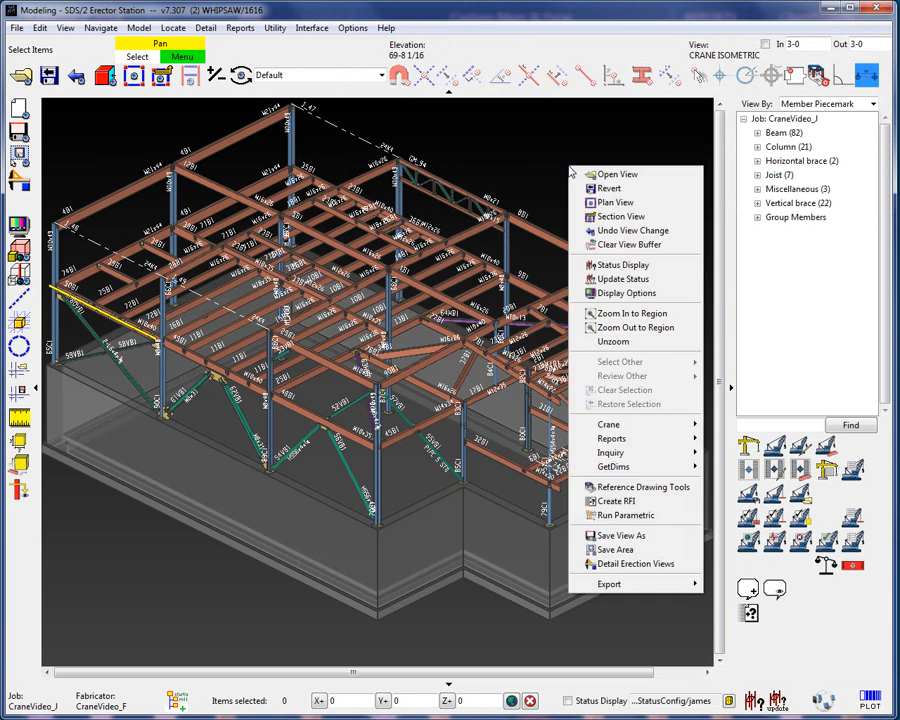
{"action": "left_click", "coordinate": [620, 264]}
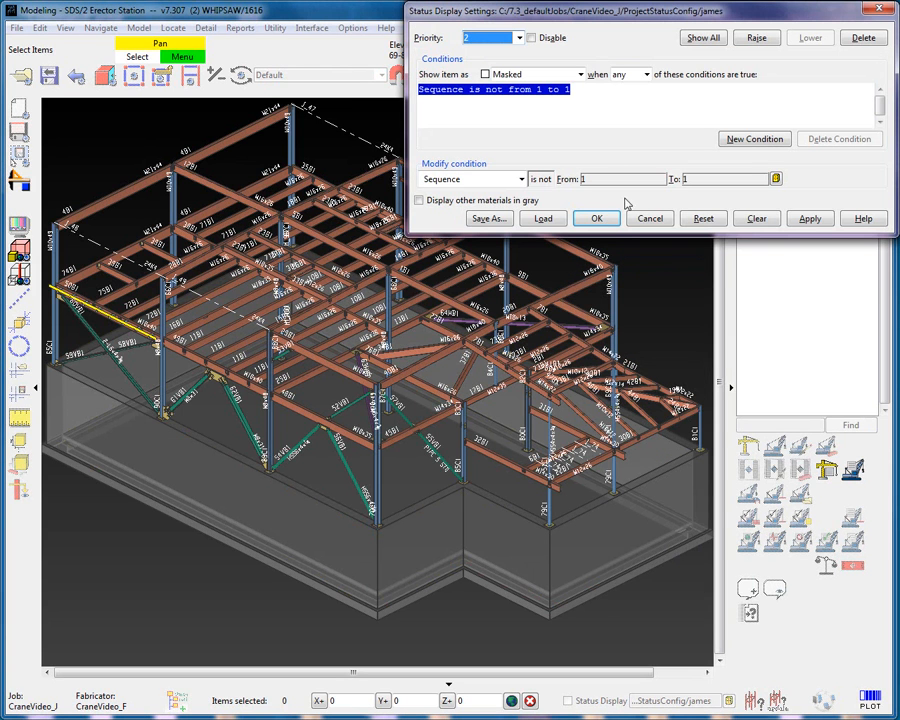
{"action": "mouse_move", "coordinate": [618, 164]}
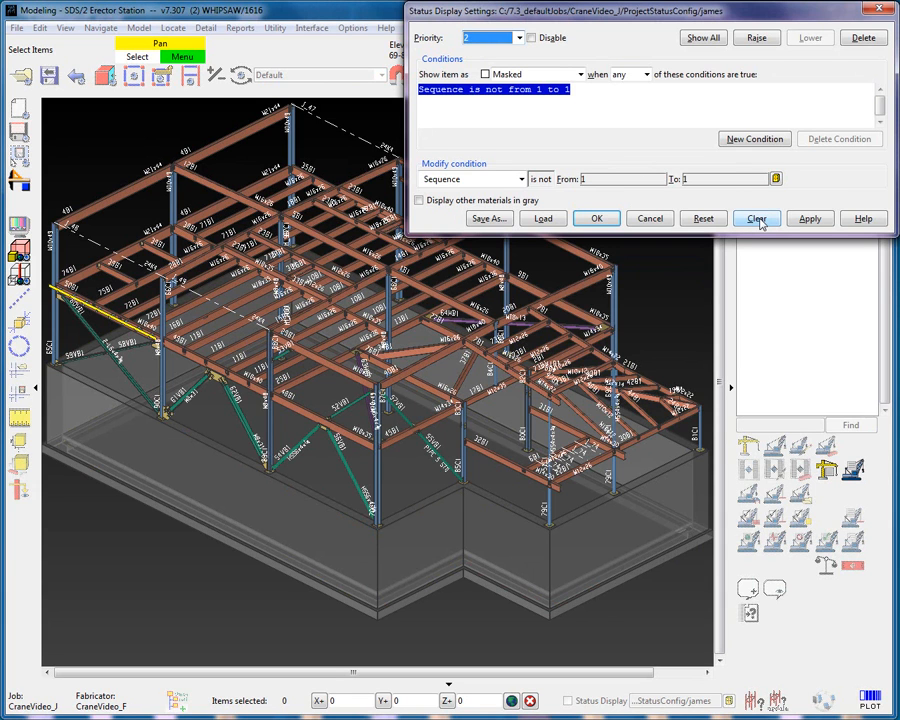
Review the priority-1 Existing Member and priority-2 not-sequence-1 conditions, then apply them.
{"action": "left_click", "coordinate": [756, 218]}
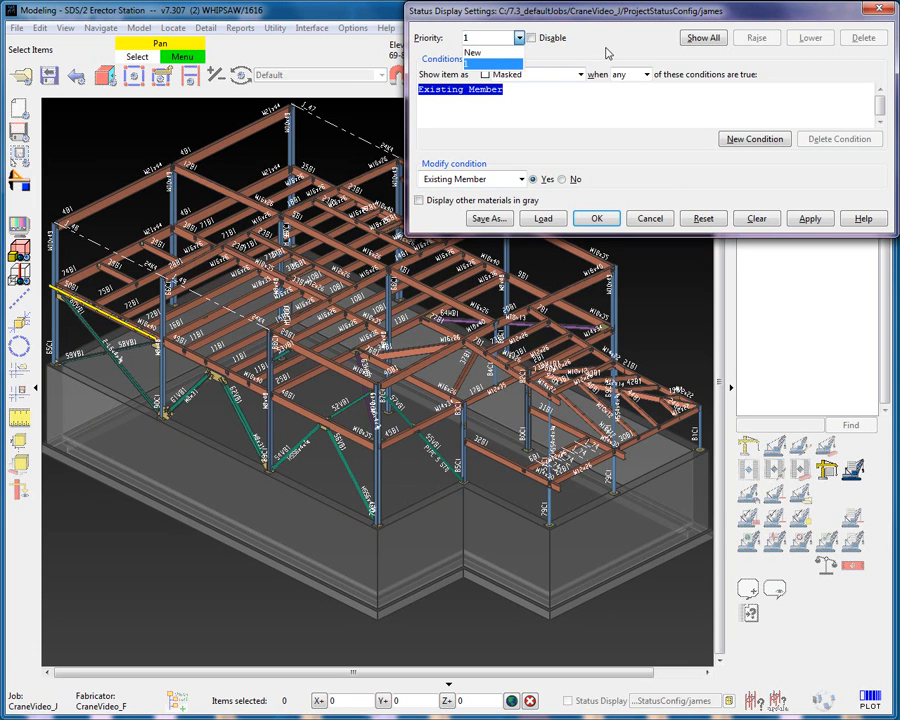
{"action": "left_click", "coordinate": [704, 218]}
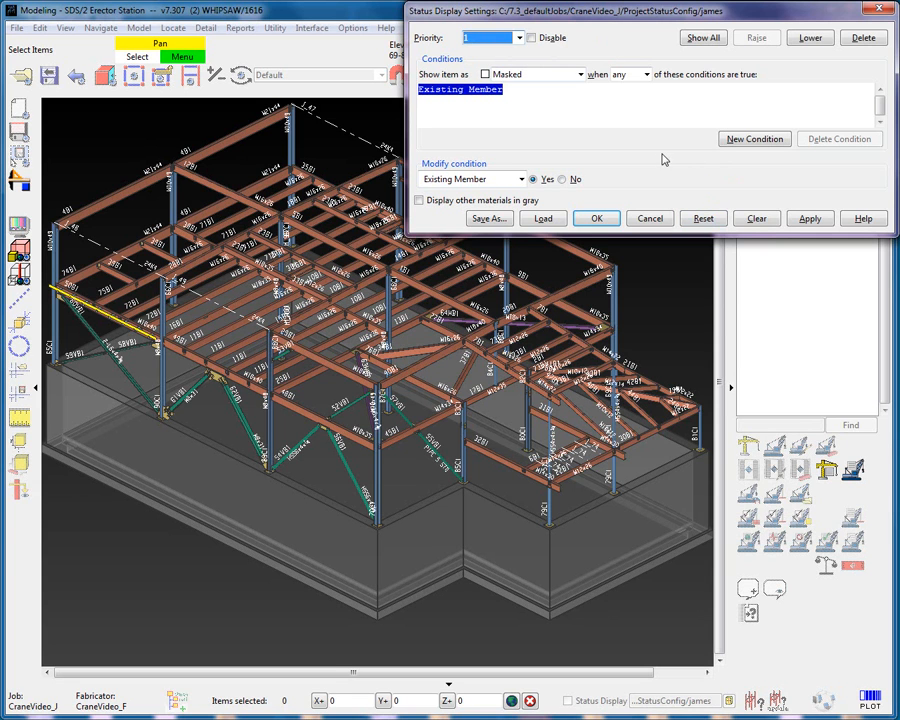
{"action": "left_click", "coordinate": [518, 36]}
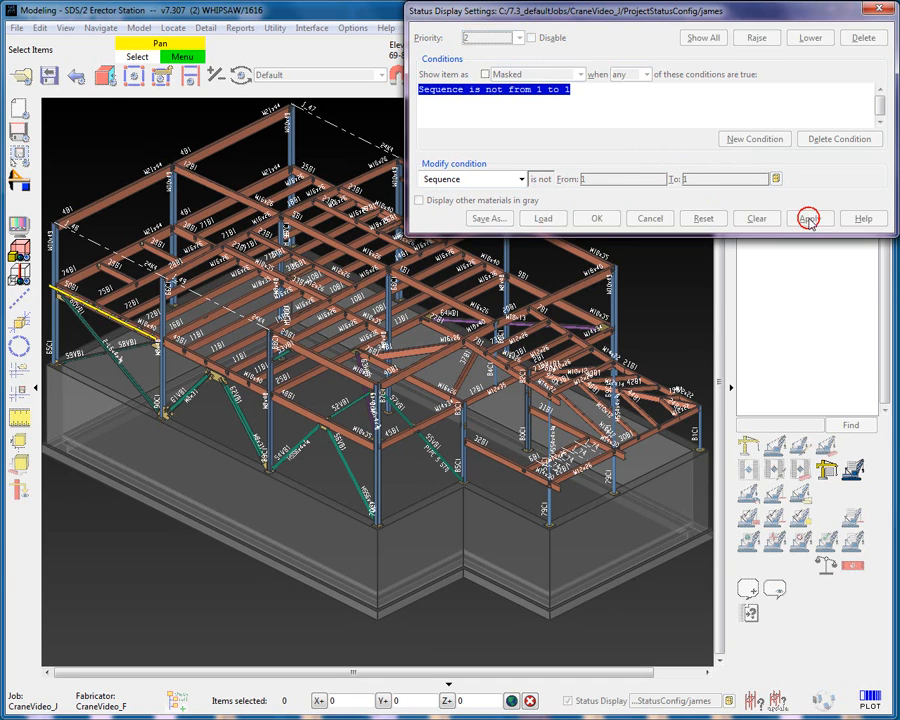
{"action": "left_click", "coordinate": [808, 218]}
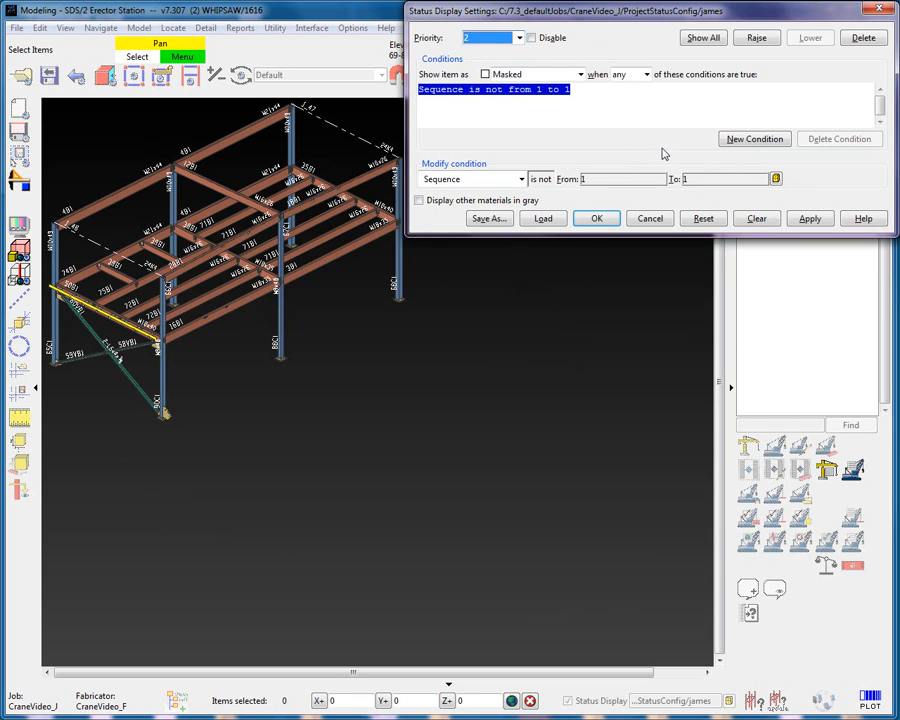